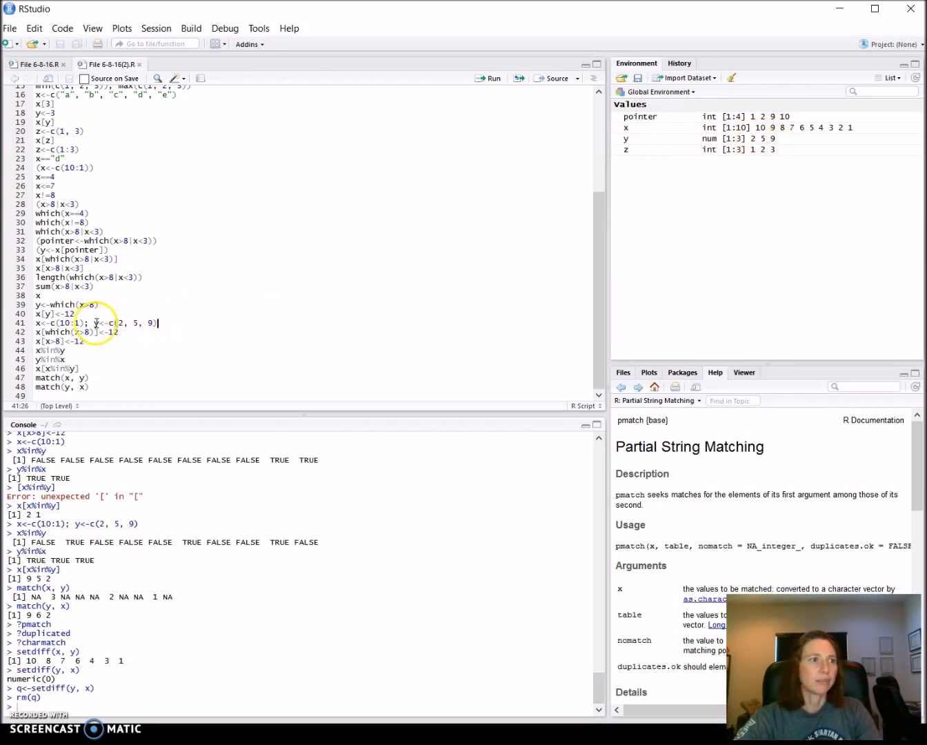
- Select the script line x<-c(10:1); y<-c(2, 5, 9) to run it
left_click_drag(88, 323, 157, 323)
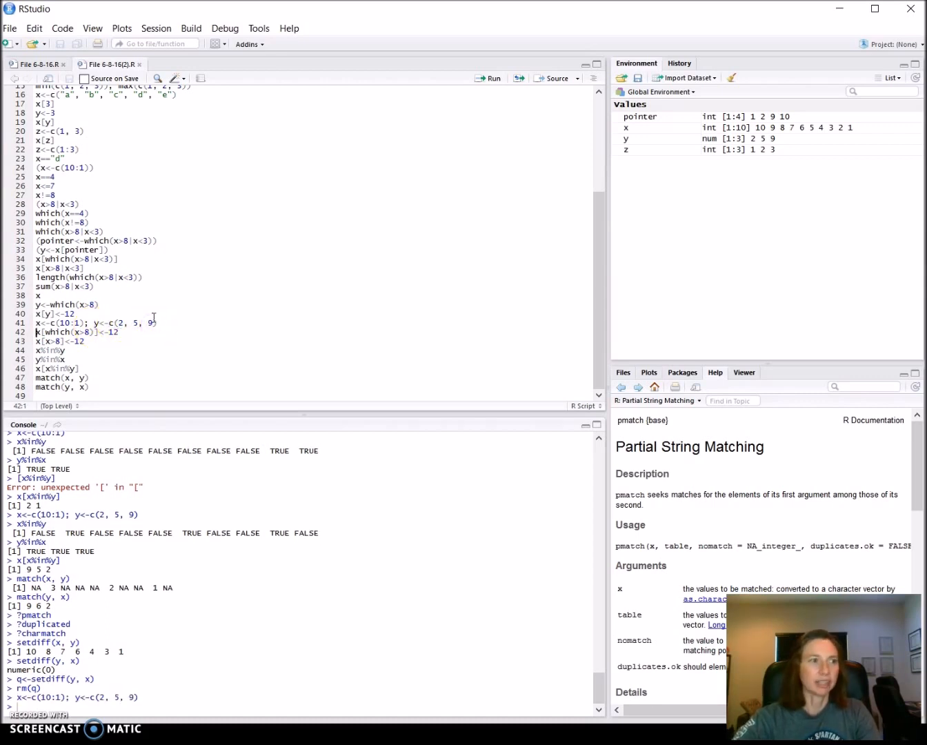
mouse_move(741, 138)
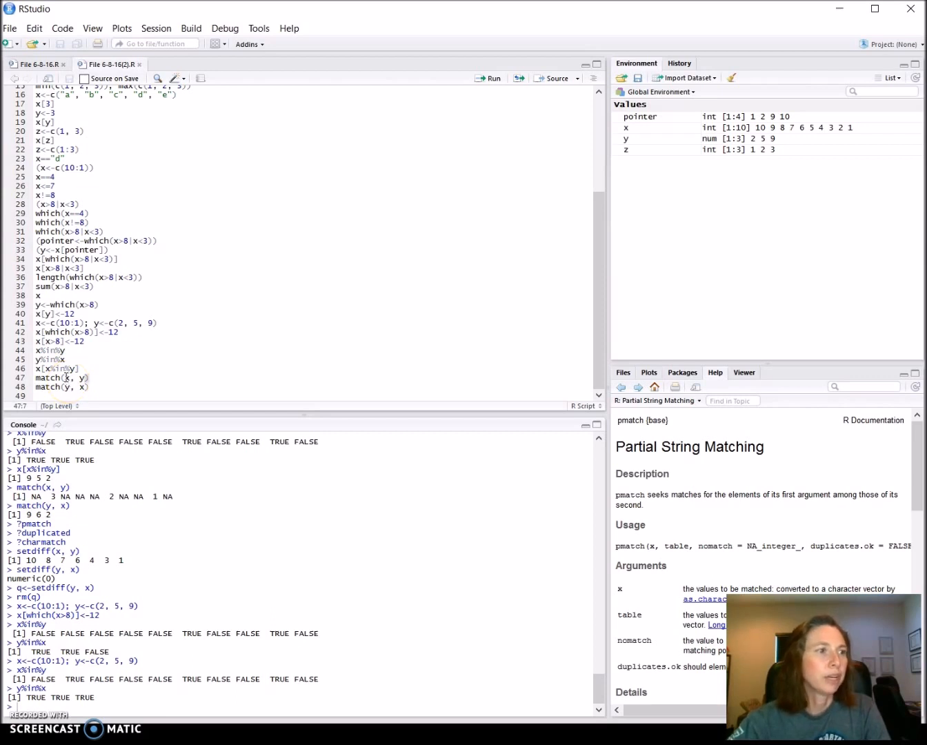
mouse_move(159, 364)
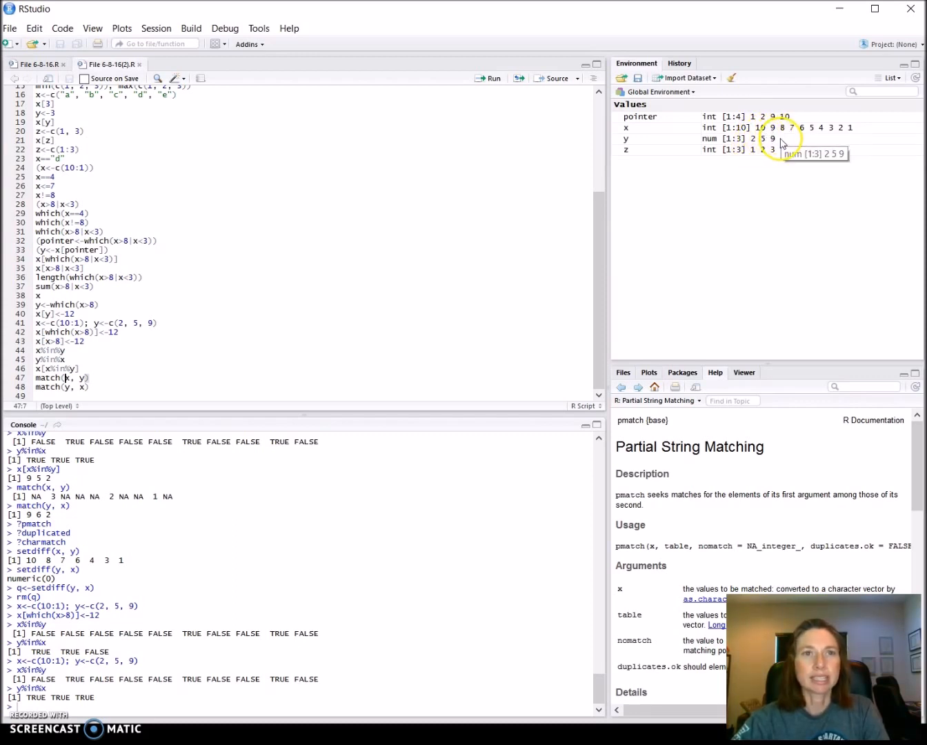
mouse_move(752, 145)
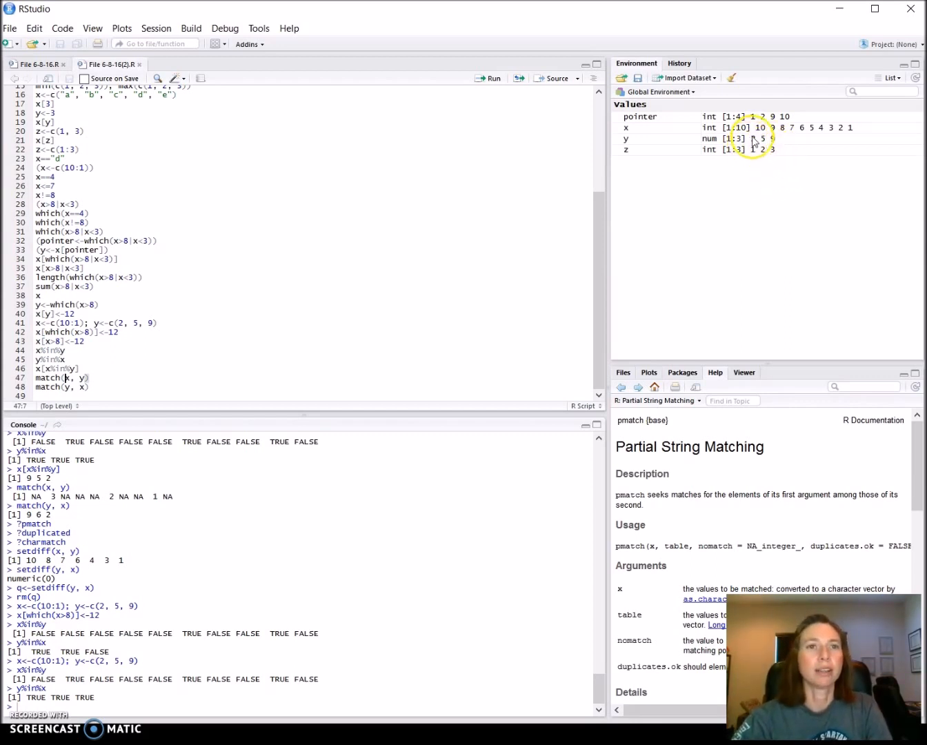
mouse_move(755, 142)
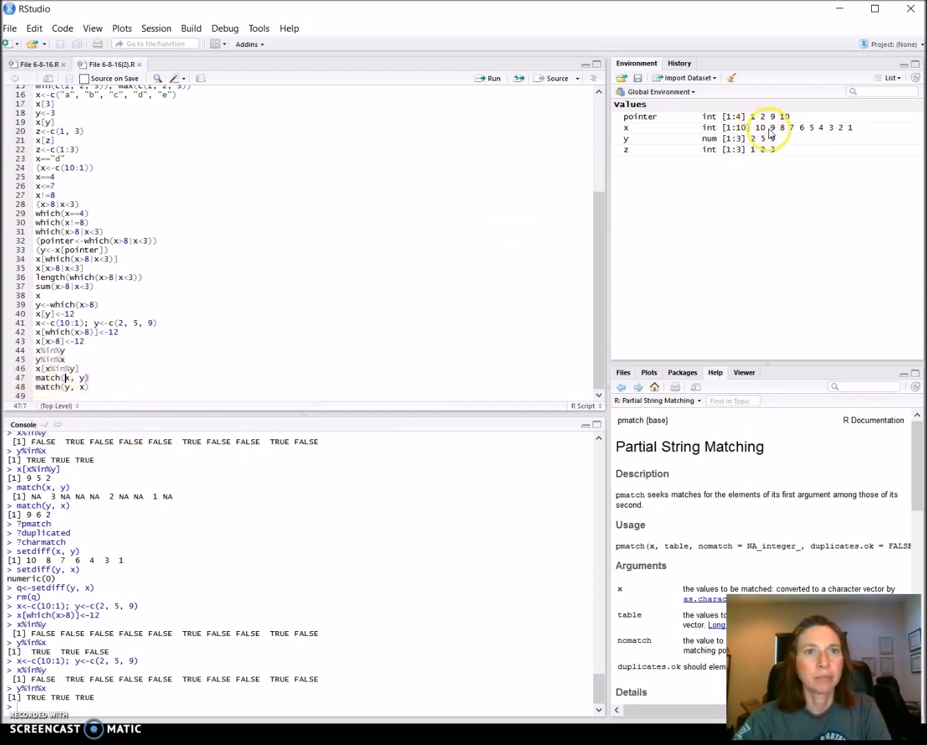
mouse_move(752, 149)
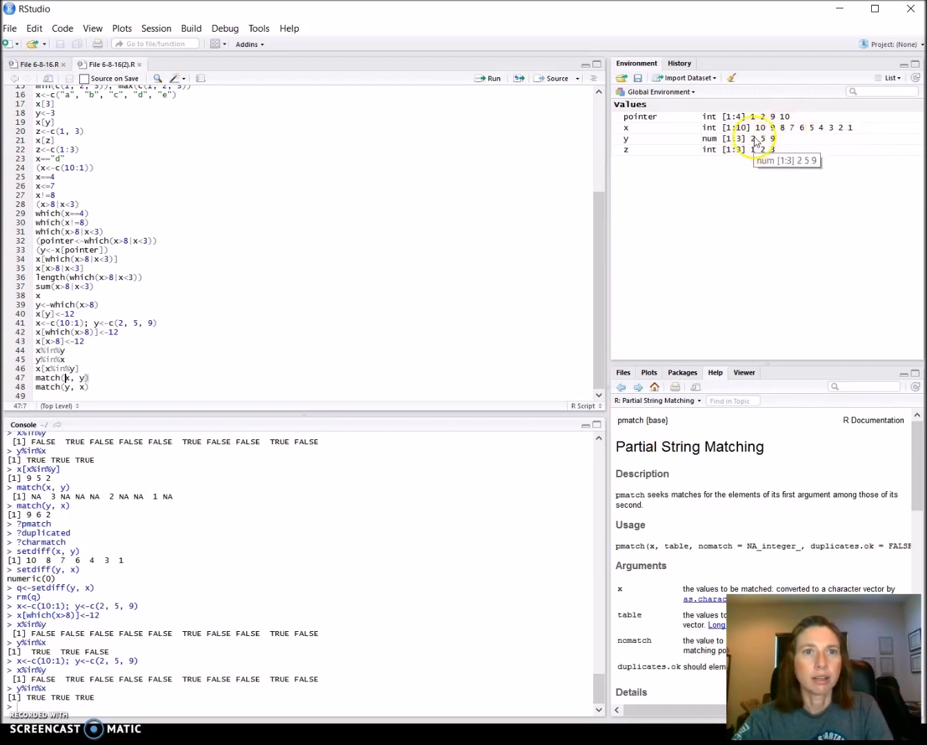
mouse_move(807, 130)
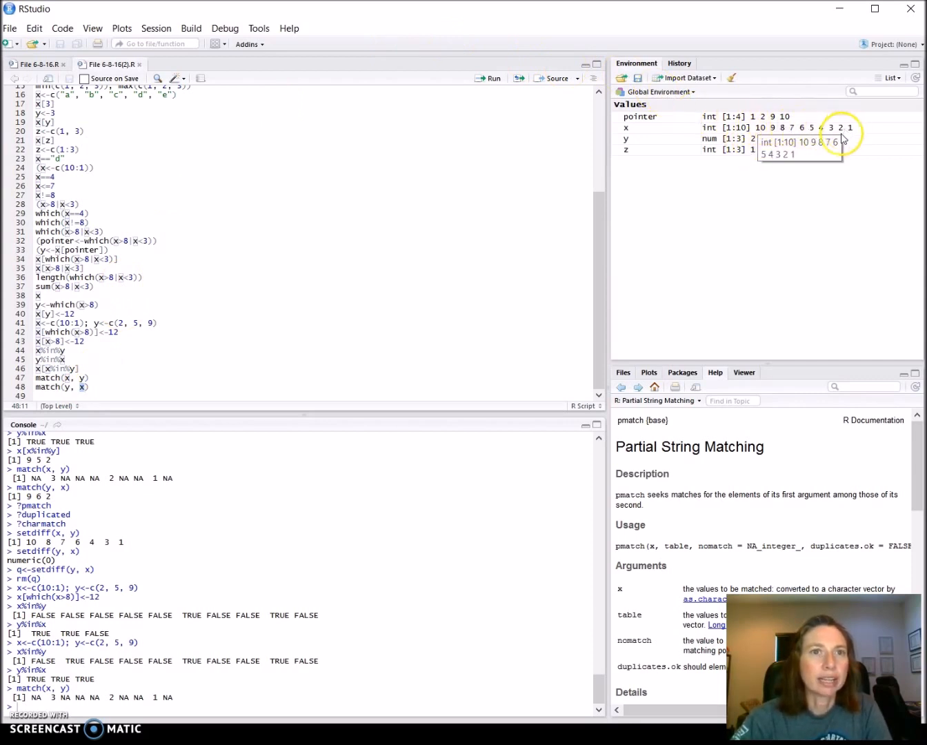
mouse_move(765, 142)
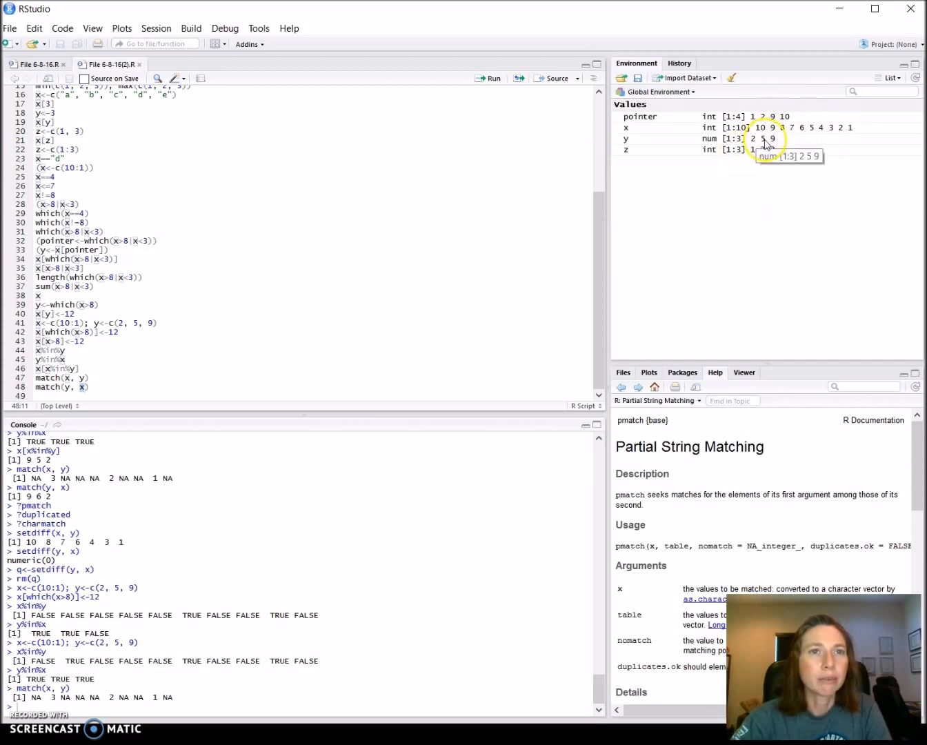
mouse_move(817, 133)
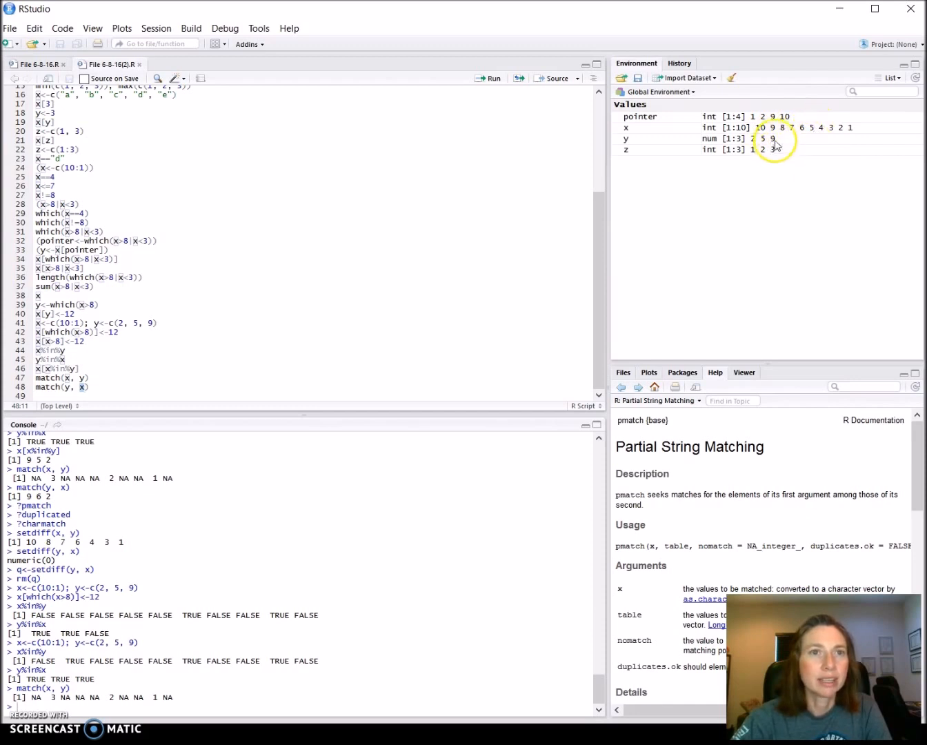
mouse_move(773, 127)
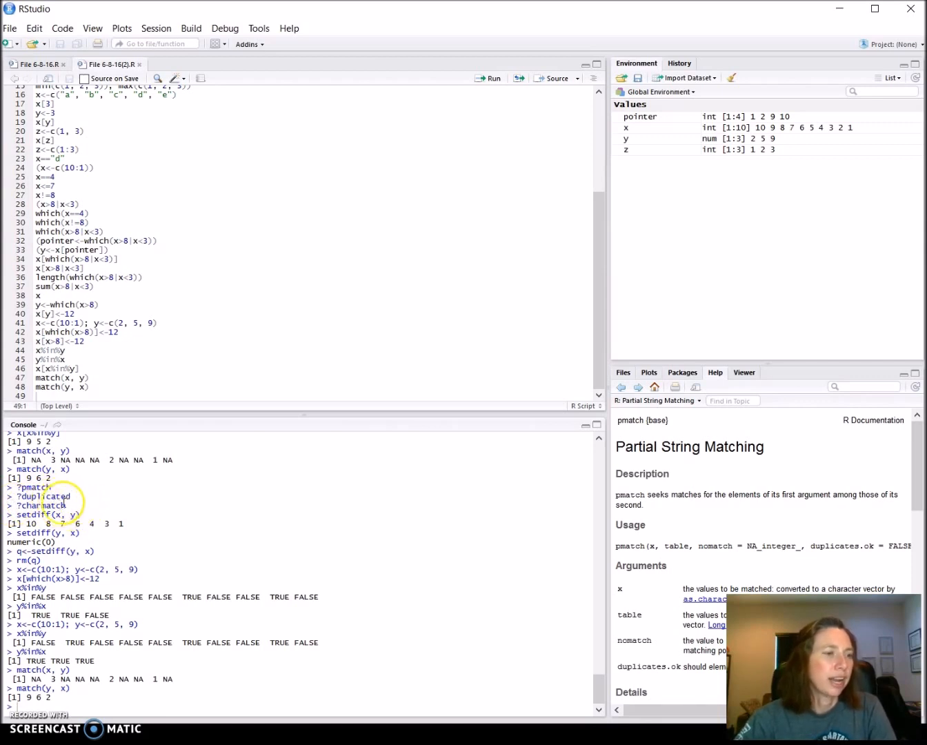
mouse_move(384, 491)
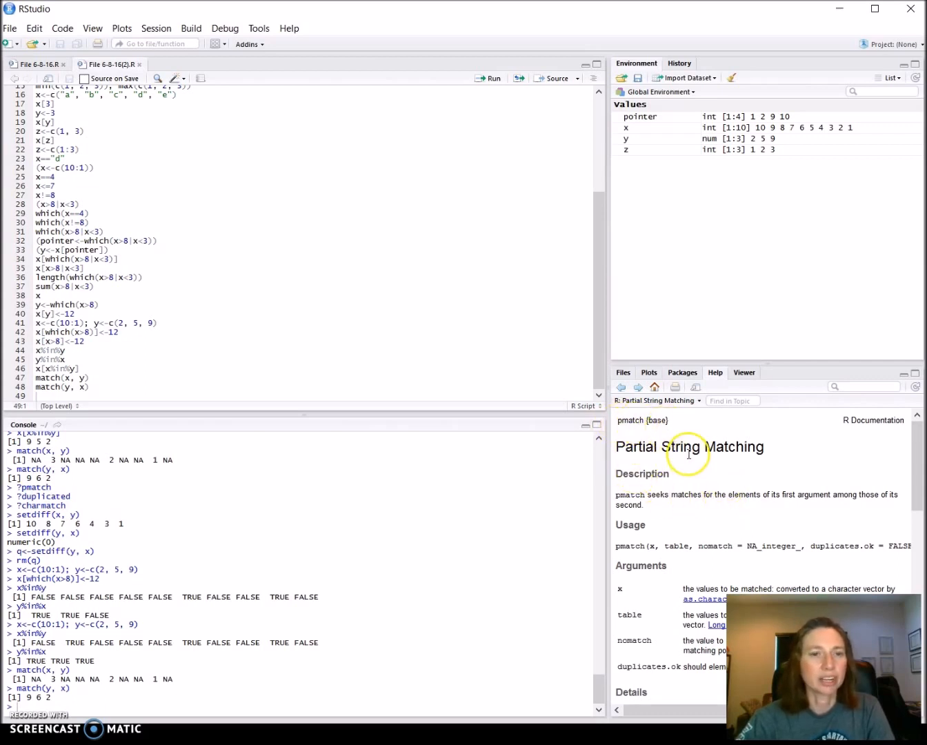
- Go forward through the help history from pmatch to duplicated, then charmatch
left_click(619, 386)
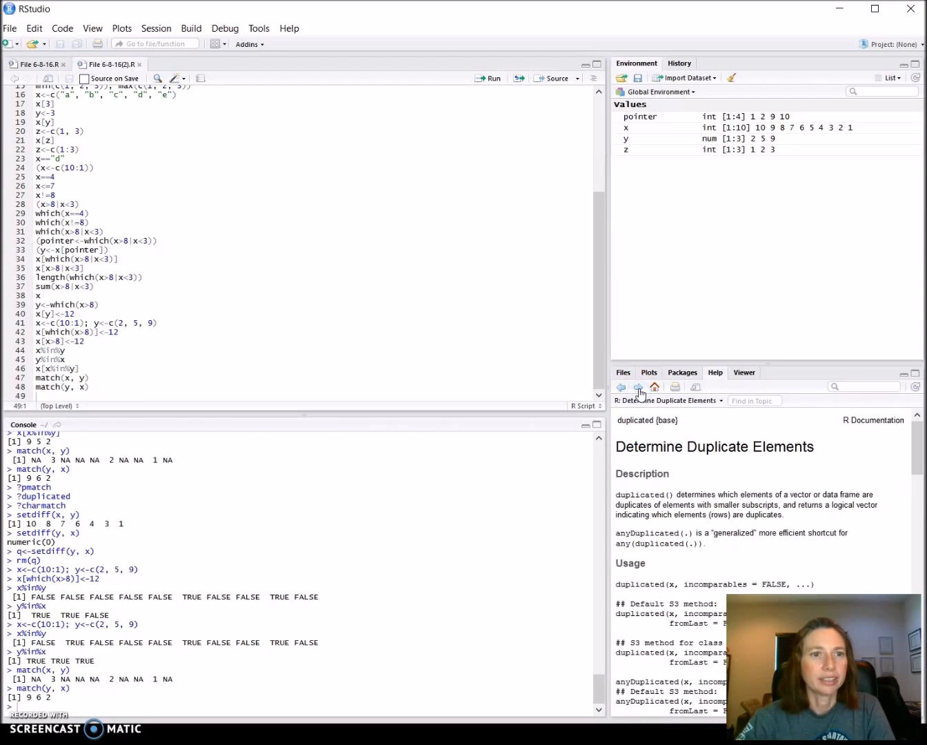
left_click(648, 372)
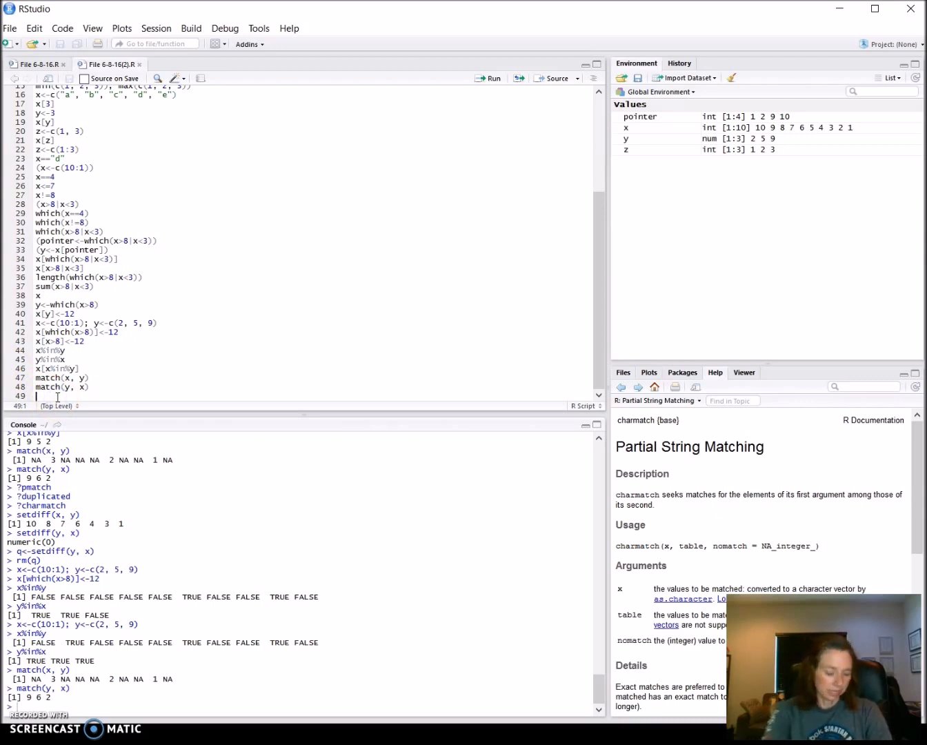
- Write setdiff(x,y), returning 10 8 7 6 4 3 1, and start another setdiff( line
type("setdiff")
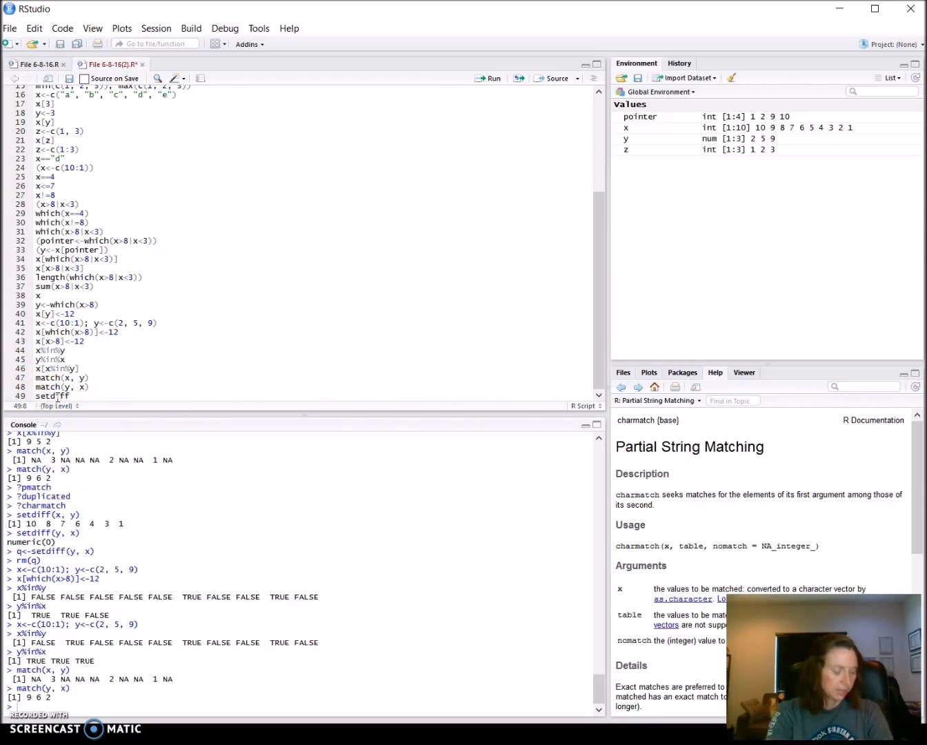
type("(x,y)")
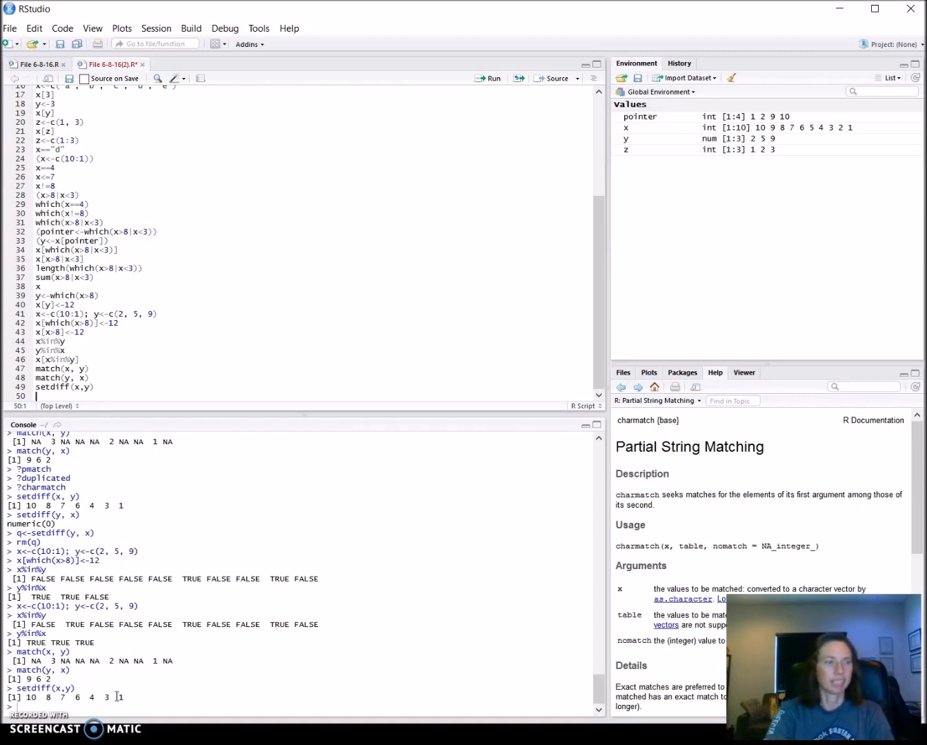
type("setdiff")
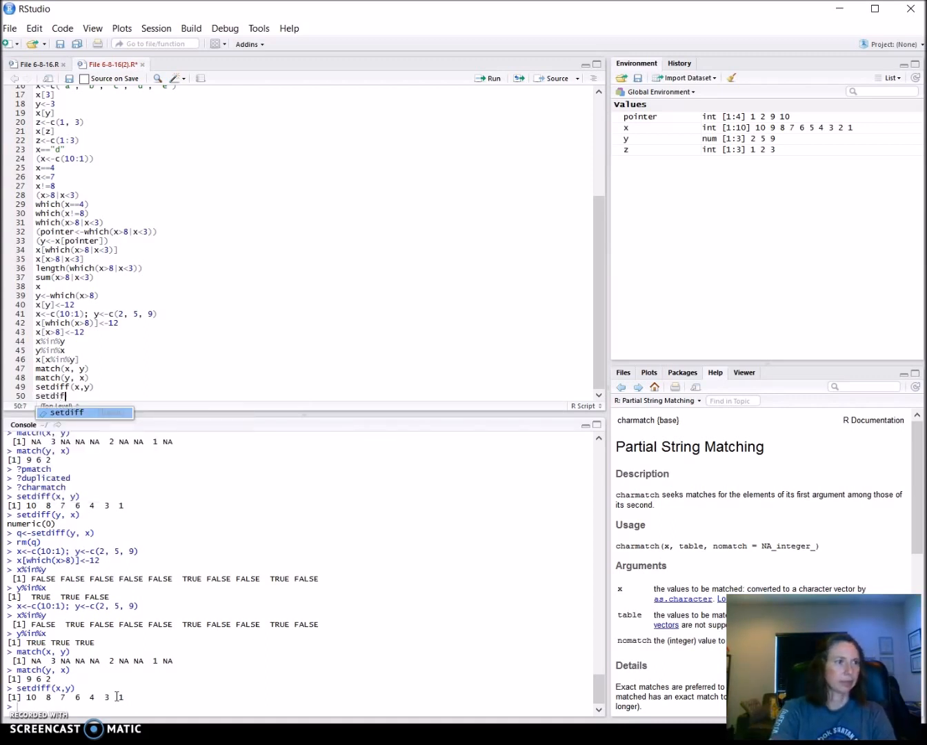
type("(y,x")
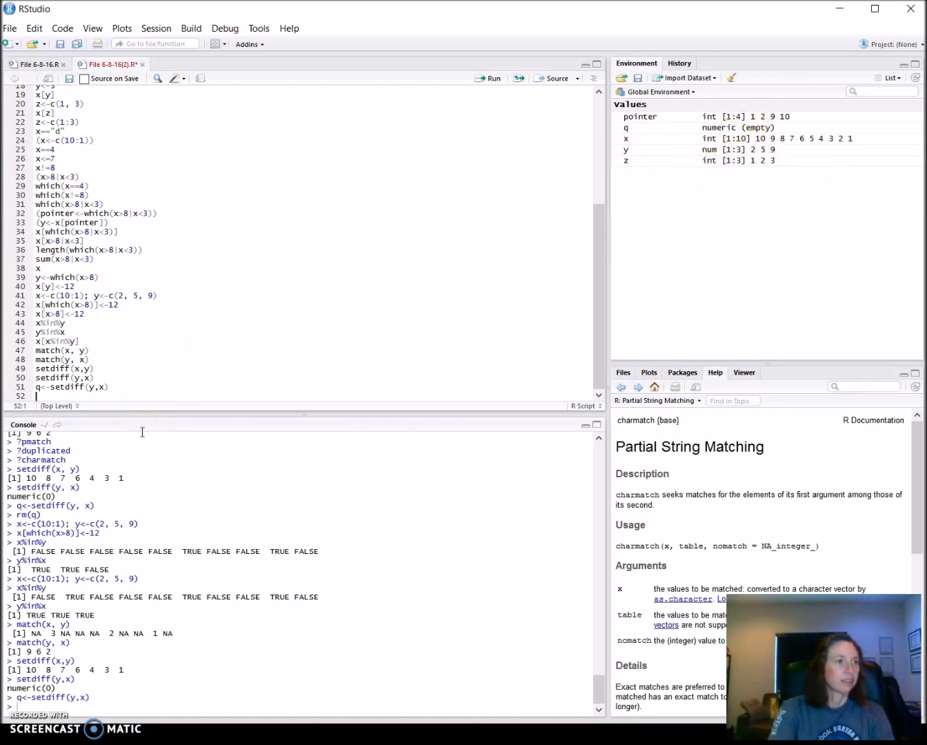
- Write and run intersect(x, y), which returns 9 5 2
type("intersect")
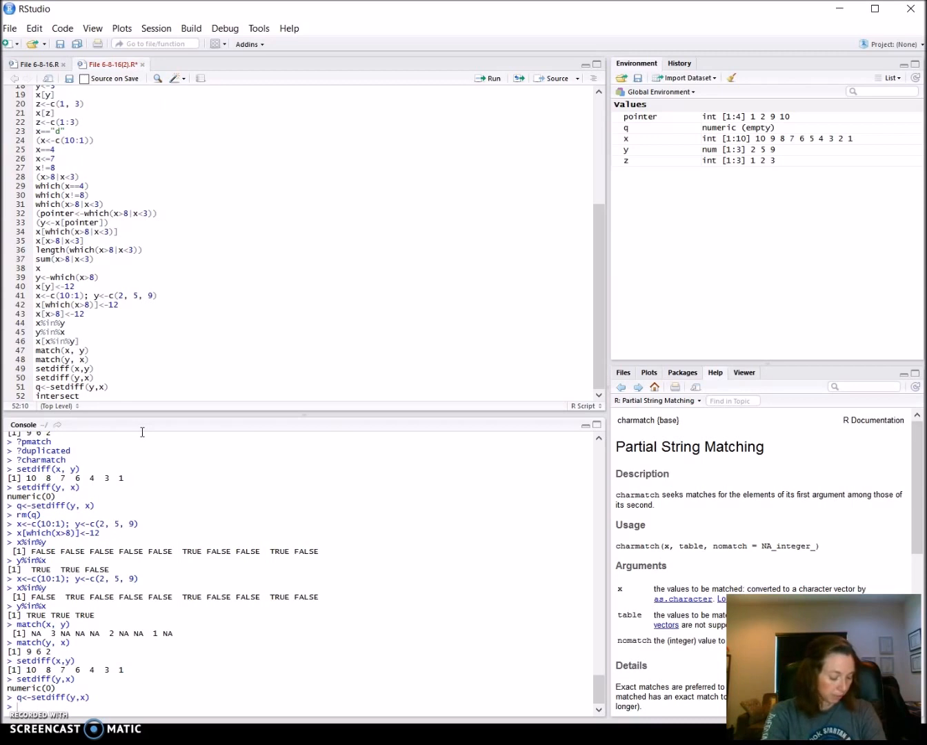
type("(x, y")
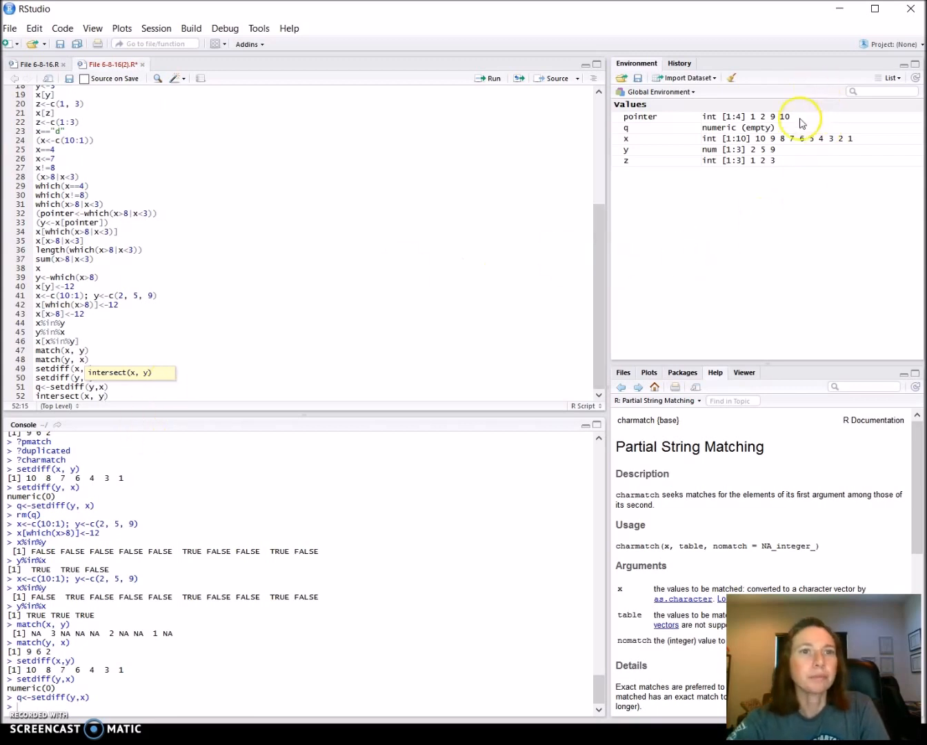
mouse_move(776, 140)
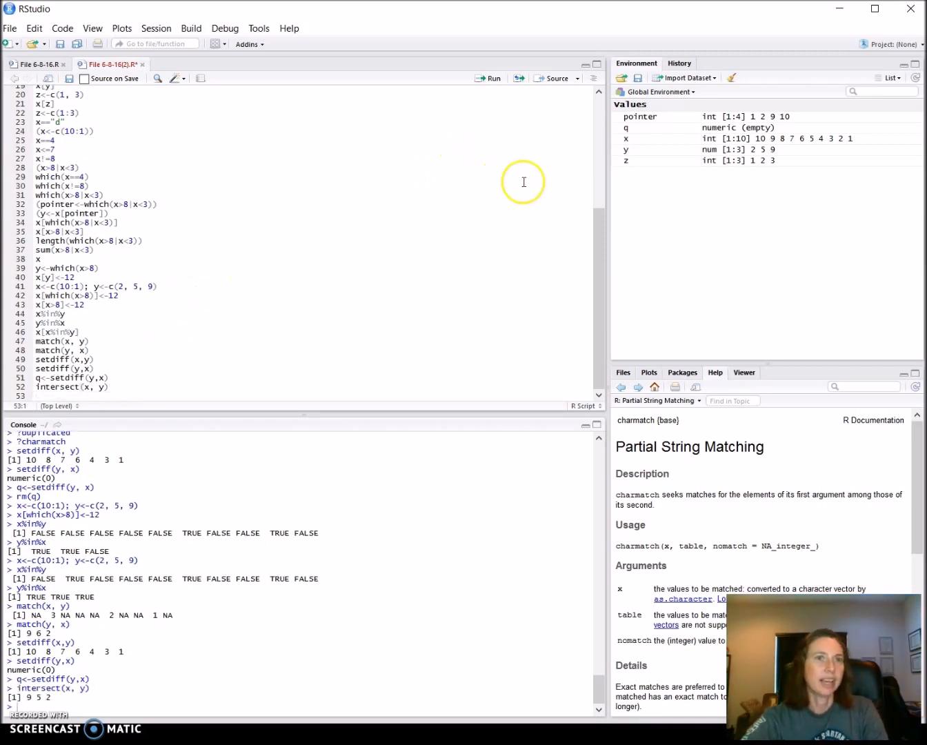
mouse_move(772, 141)
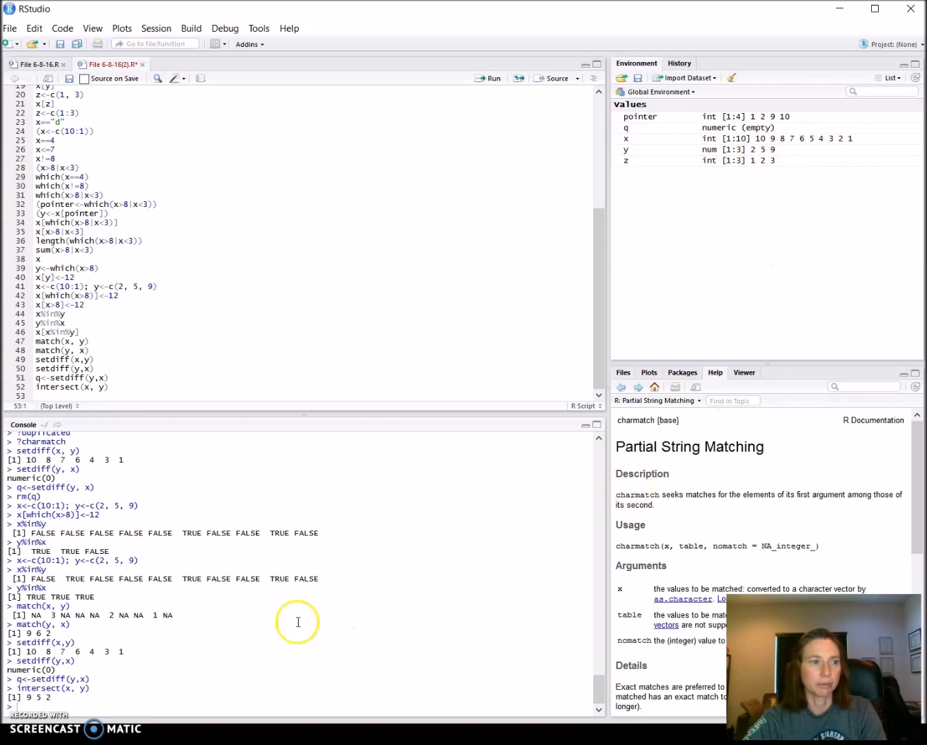
left_click(69, 378)
type("intersect(y, x)")
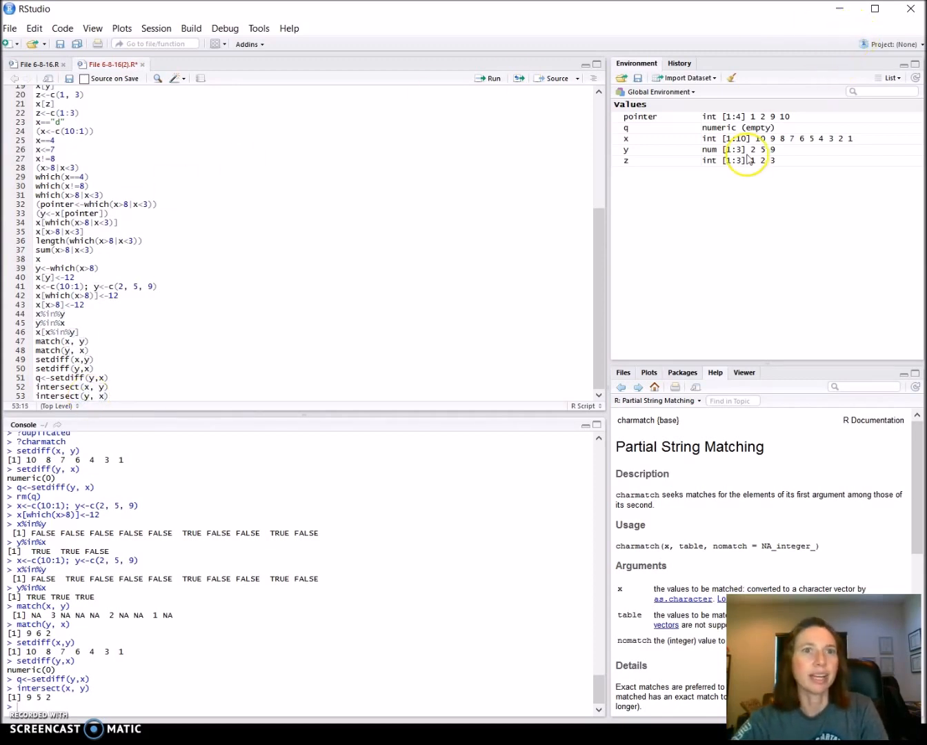
mouse_move(751, 158)
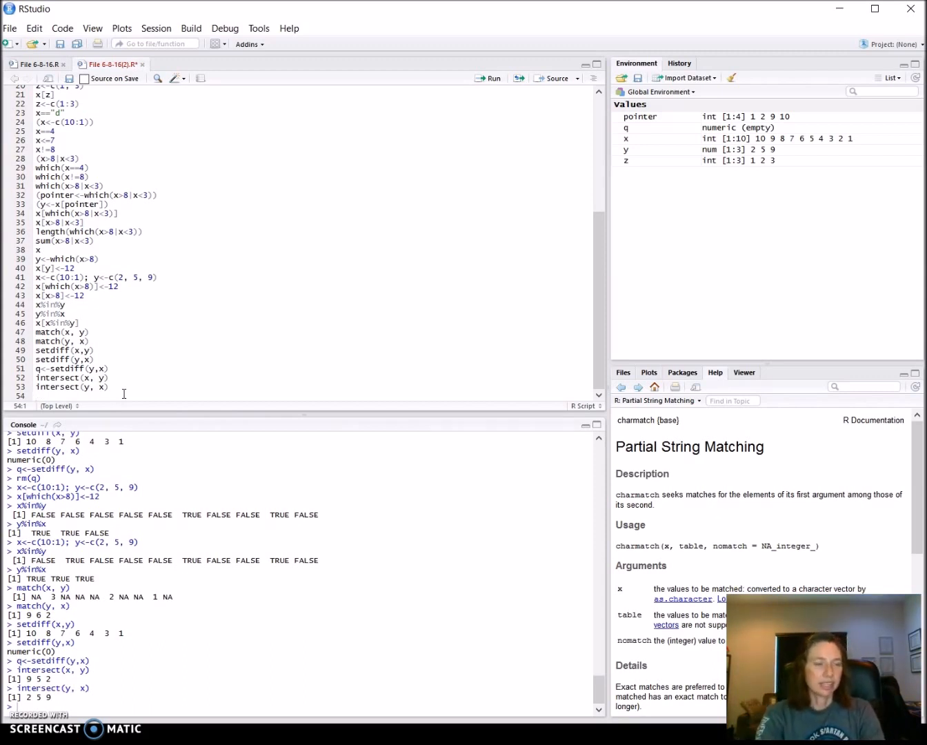
- Write and run union(x,y), which returns 10 down to 1
type("union")
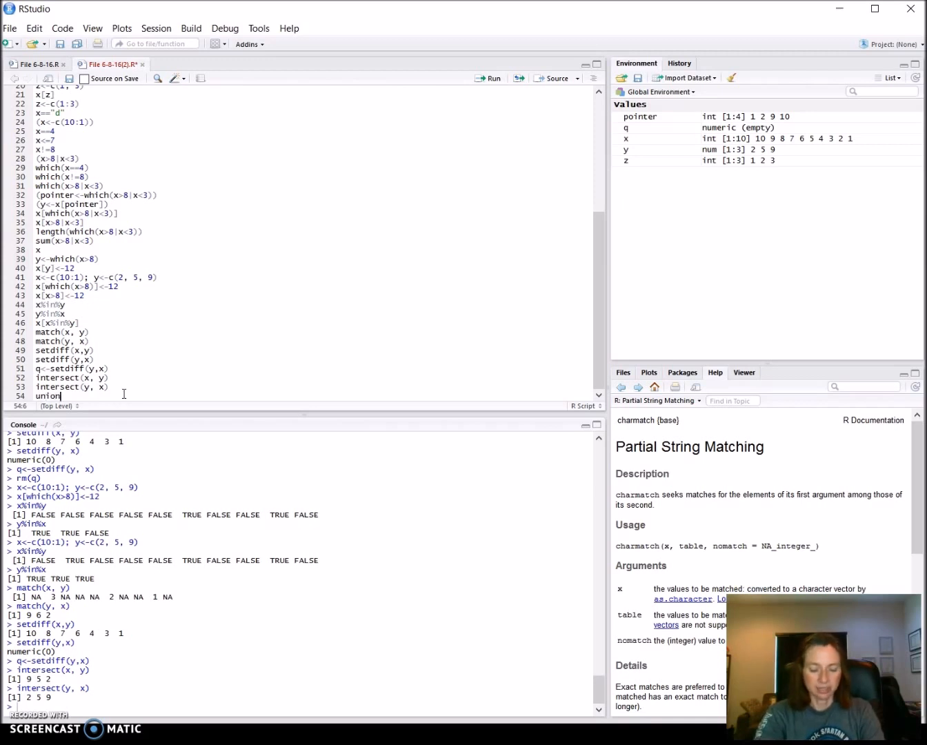
type("(x,y)")
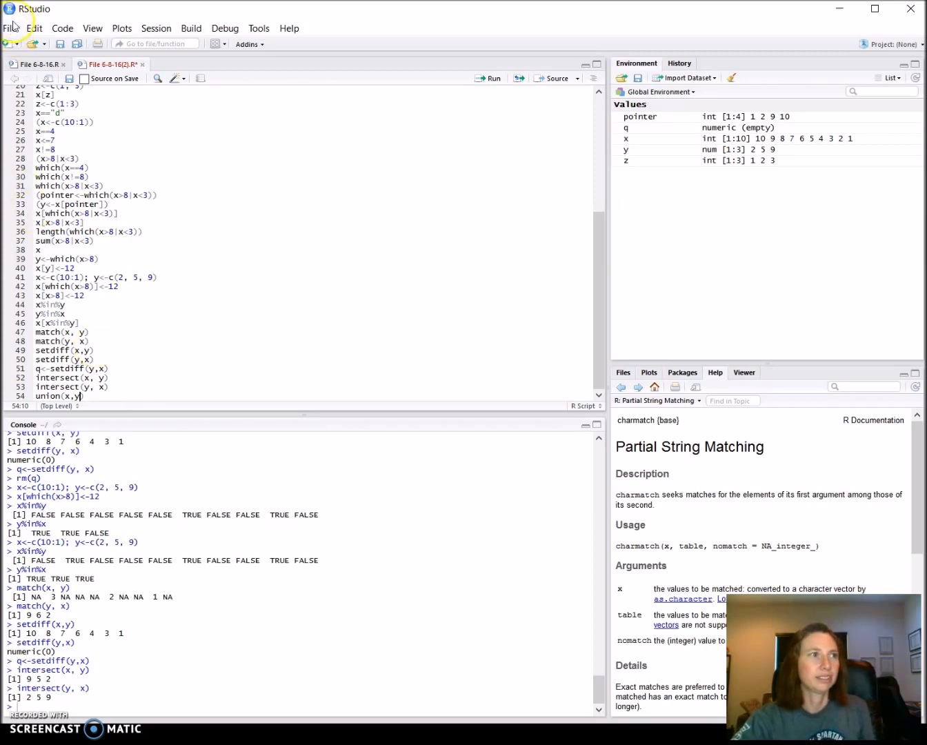
mouse_move(223, 387)
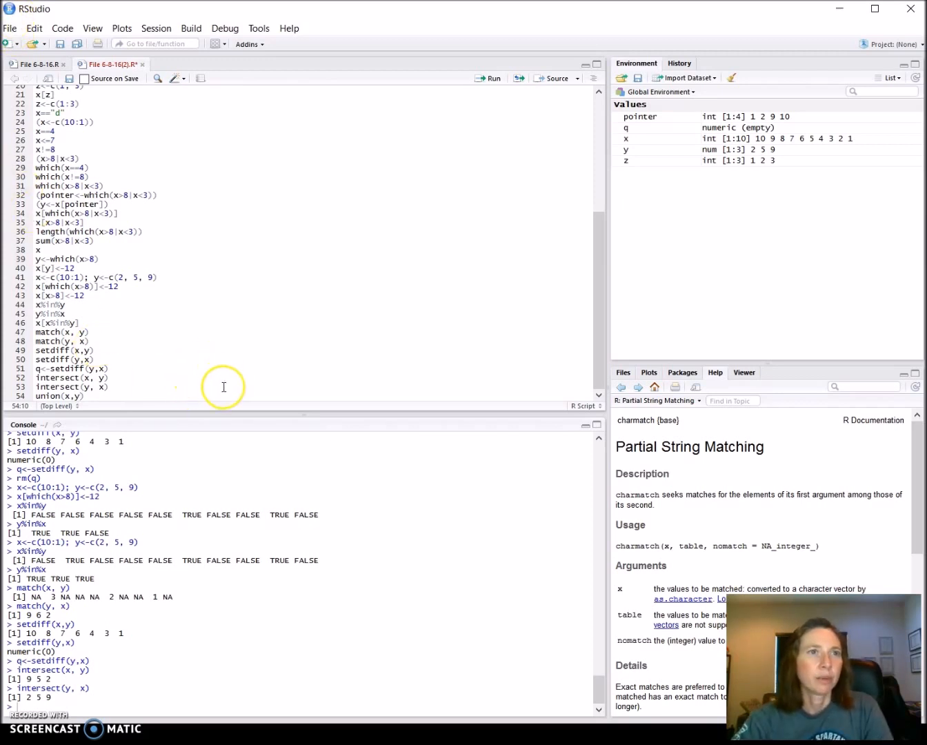
mouse_move(504, 178)
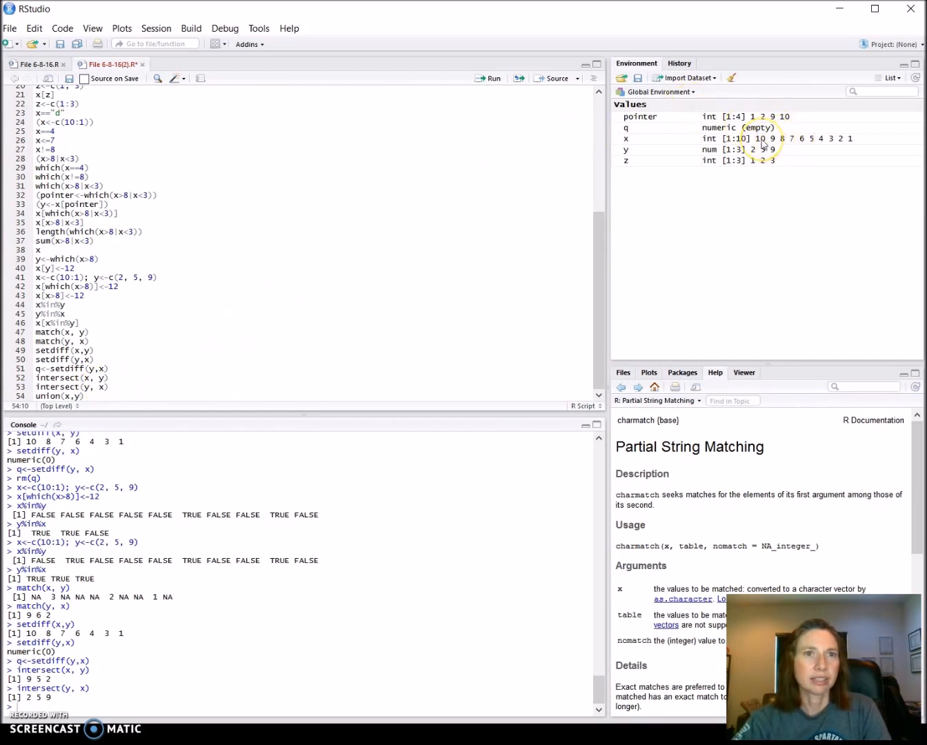
mouse_move(759, 145)
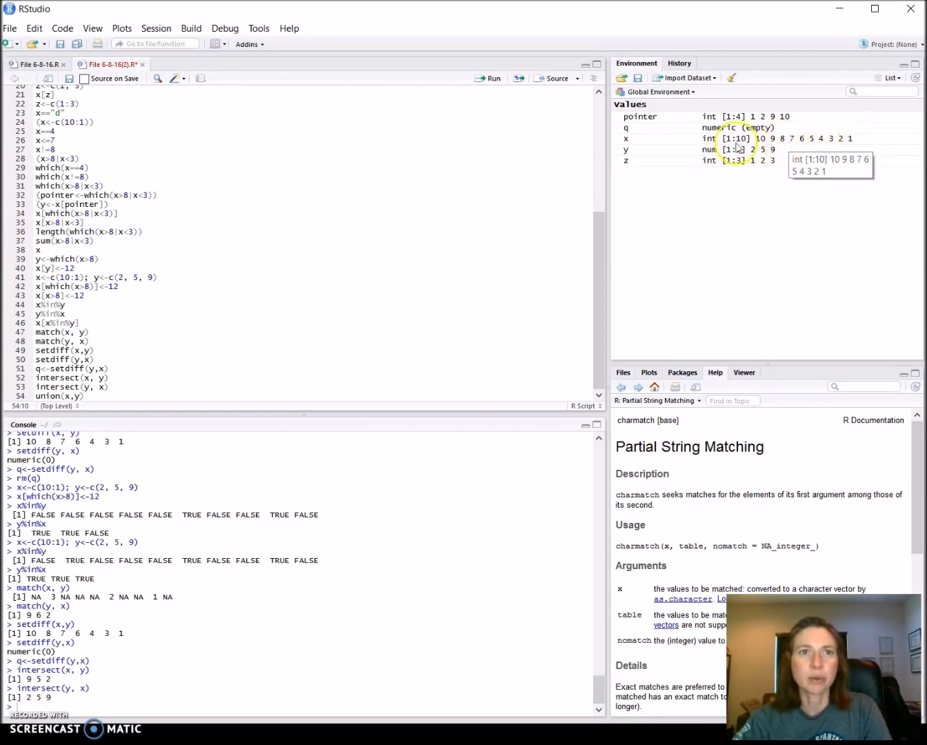
mouse_move(881, 147)
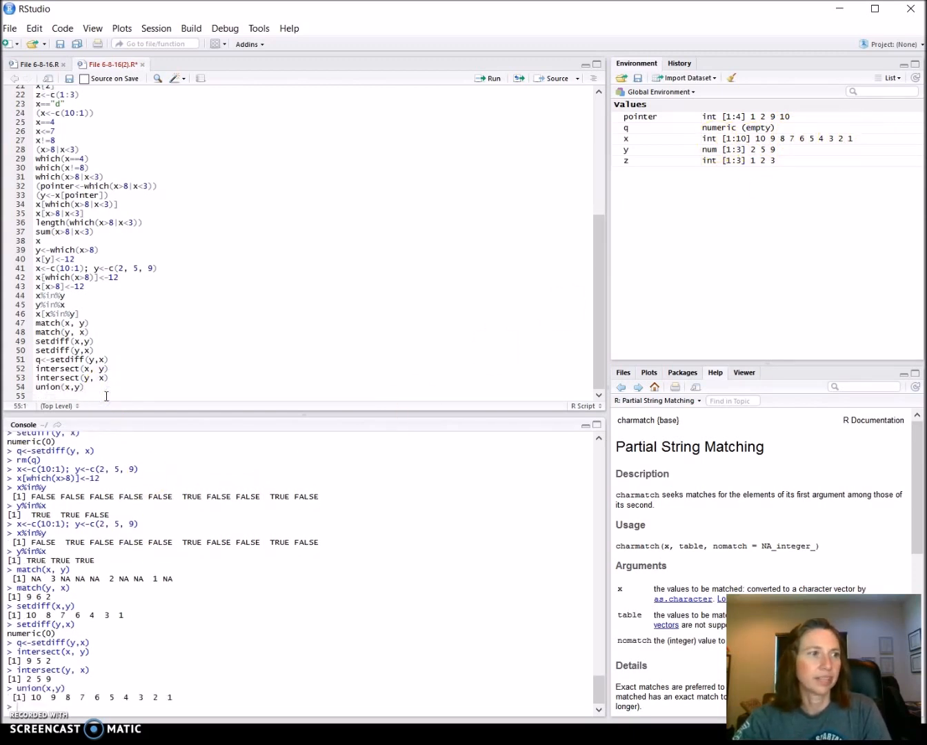
left_click(55, 386)
type("union(y,x)")
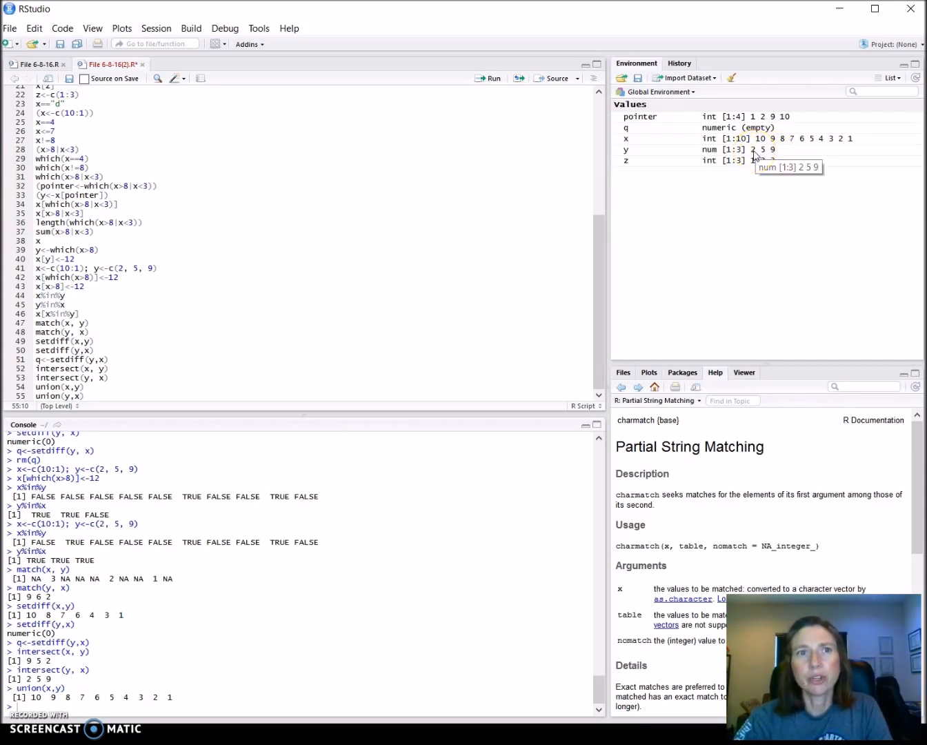
mouse_move(800, 138)
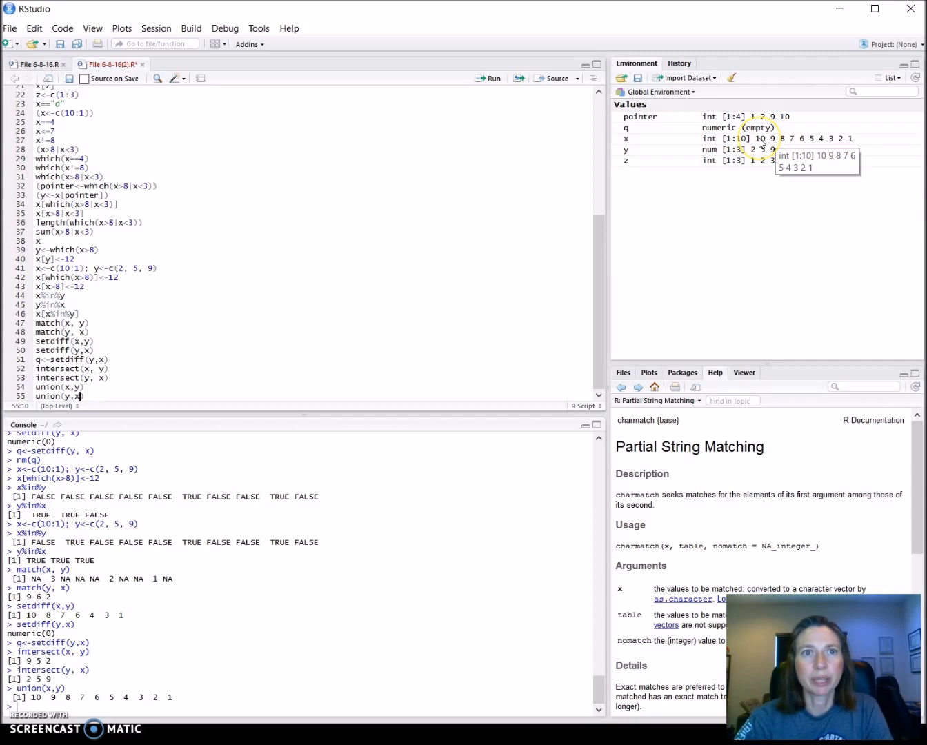
mouse_move(796, 144)
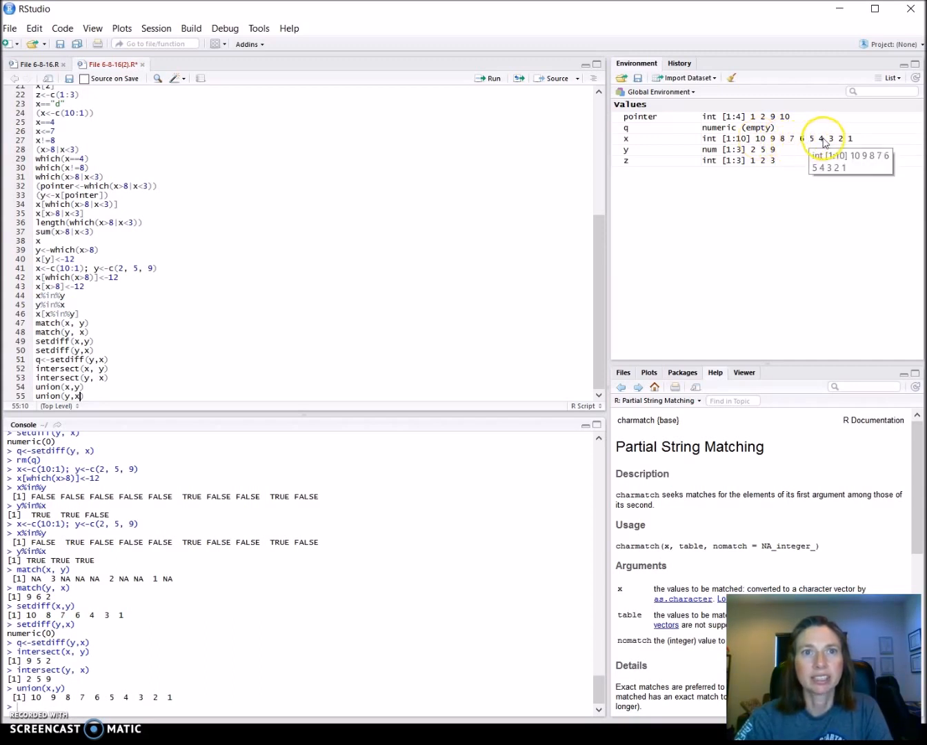
mouse_move(91, 422)
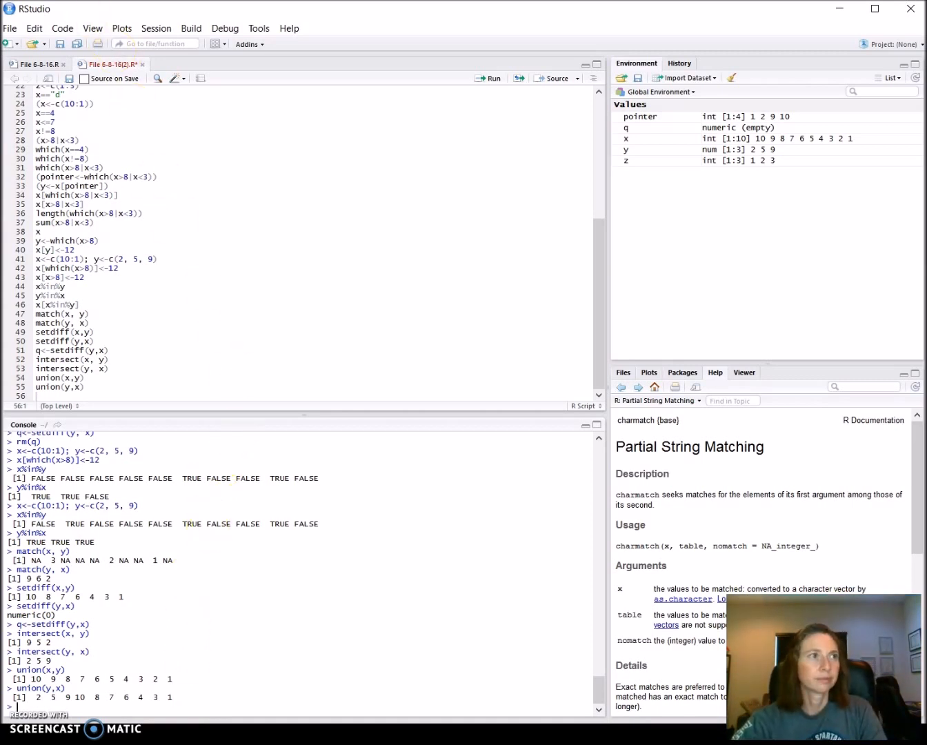
mouse_move(320, 270)
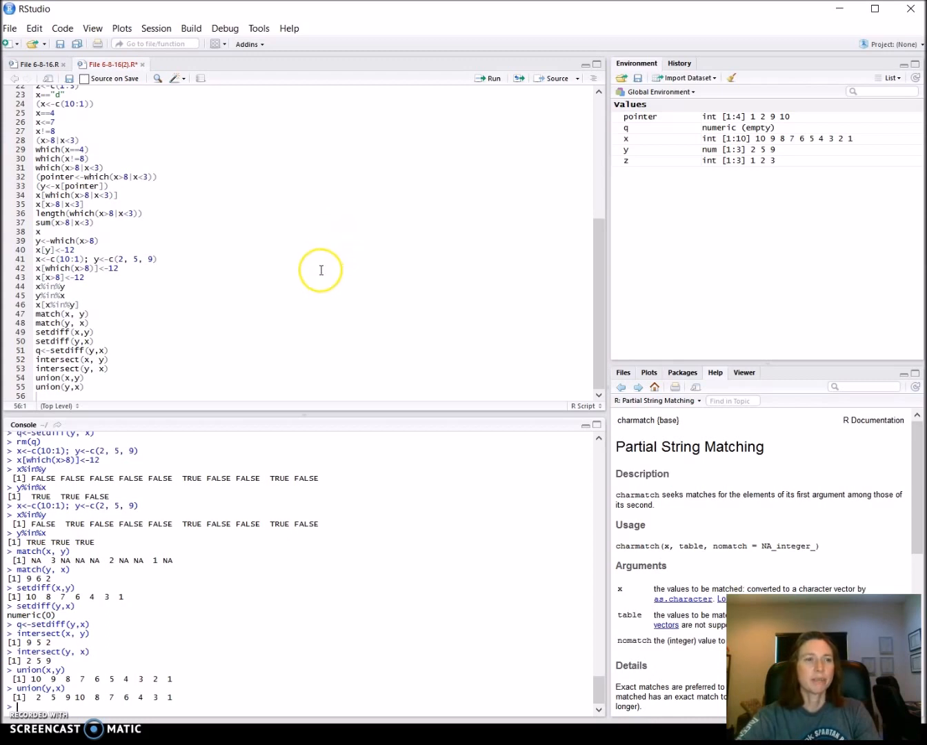
mouse_move(748, 152)
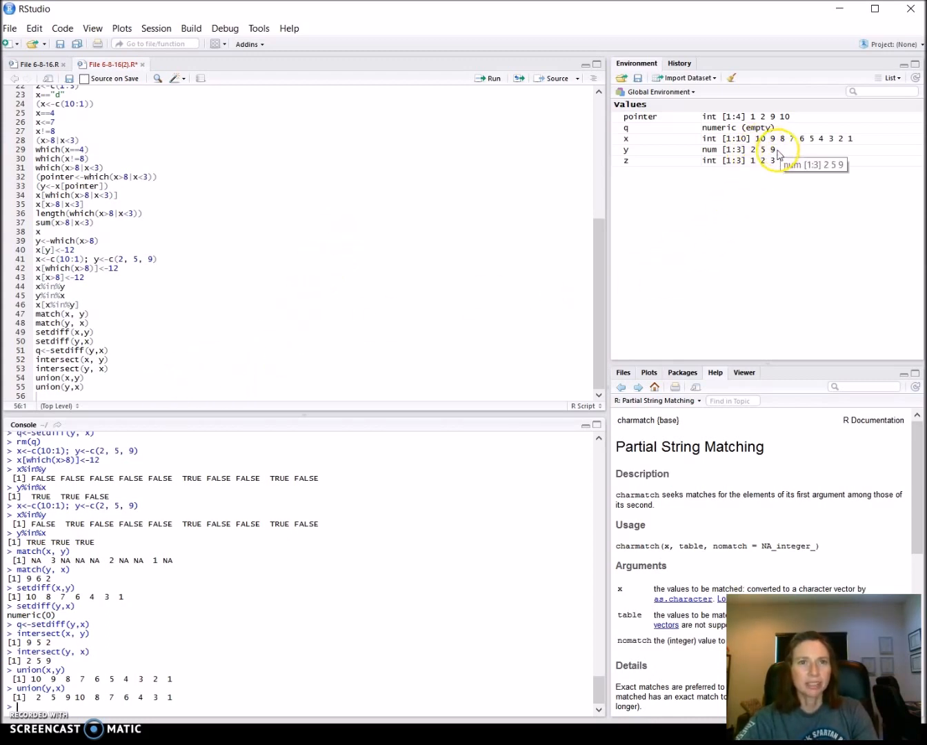
mouse_move(598, 398)
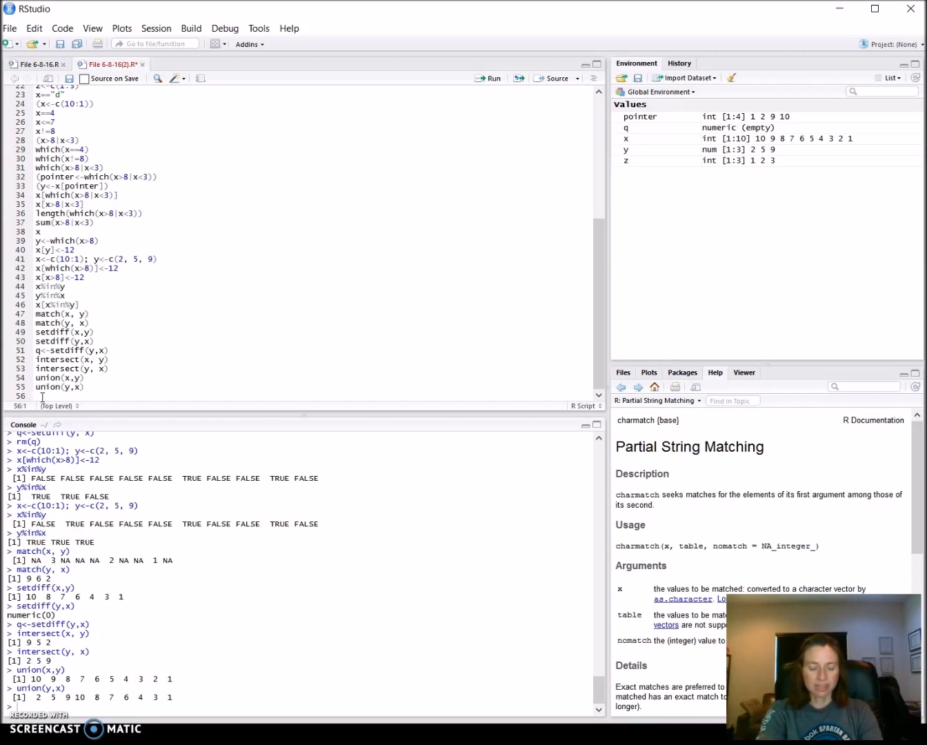
- Write the script line defining vector g with repeated values
type("g<-c(")
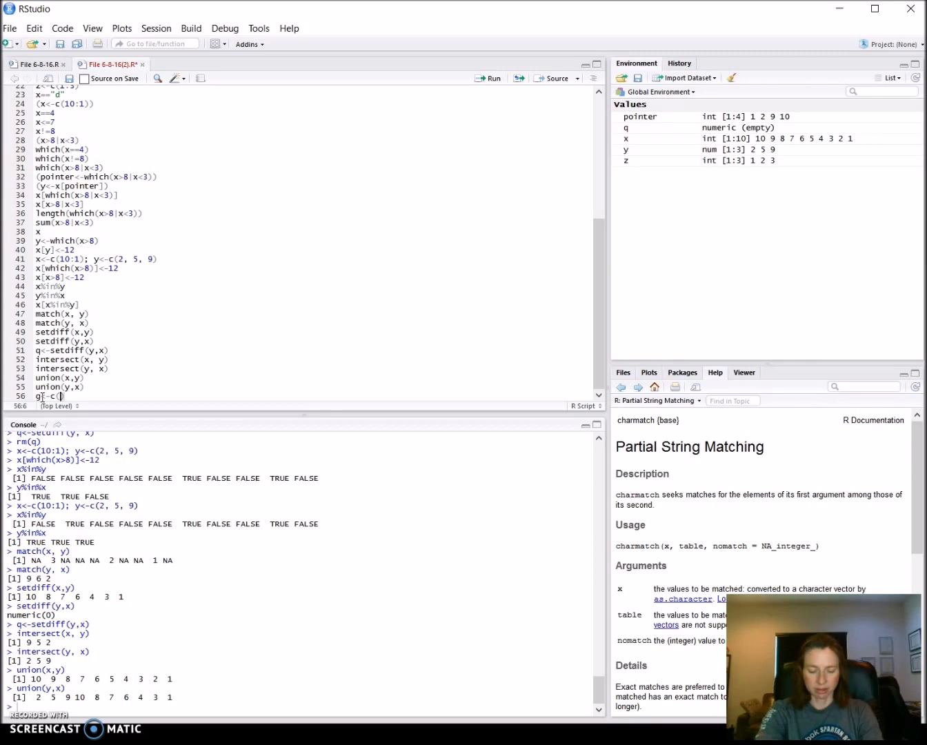
type("1, 2, 3, 2, 3, 4, 3")
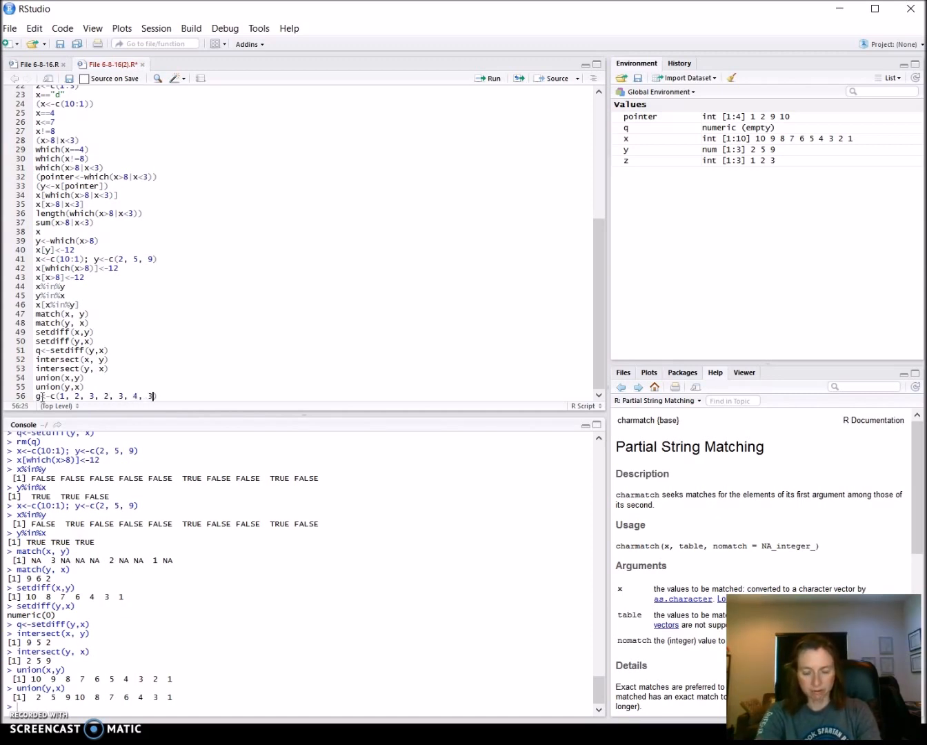
type(", 4, 5")
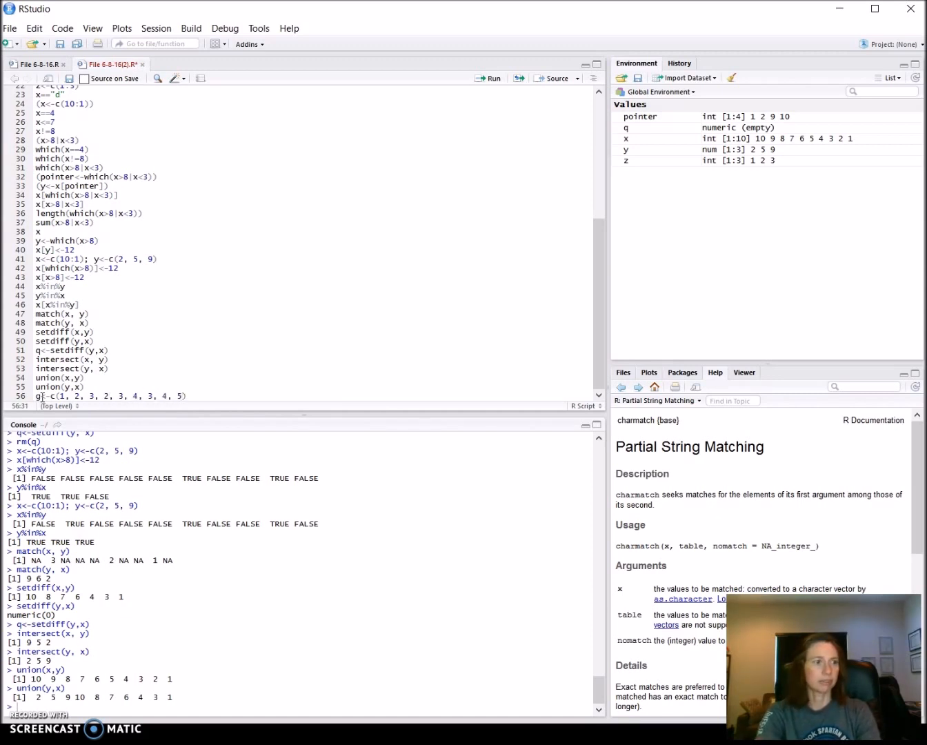
key("Return")
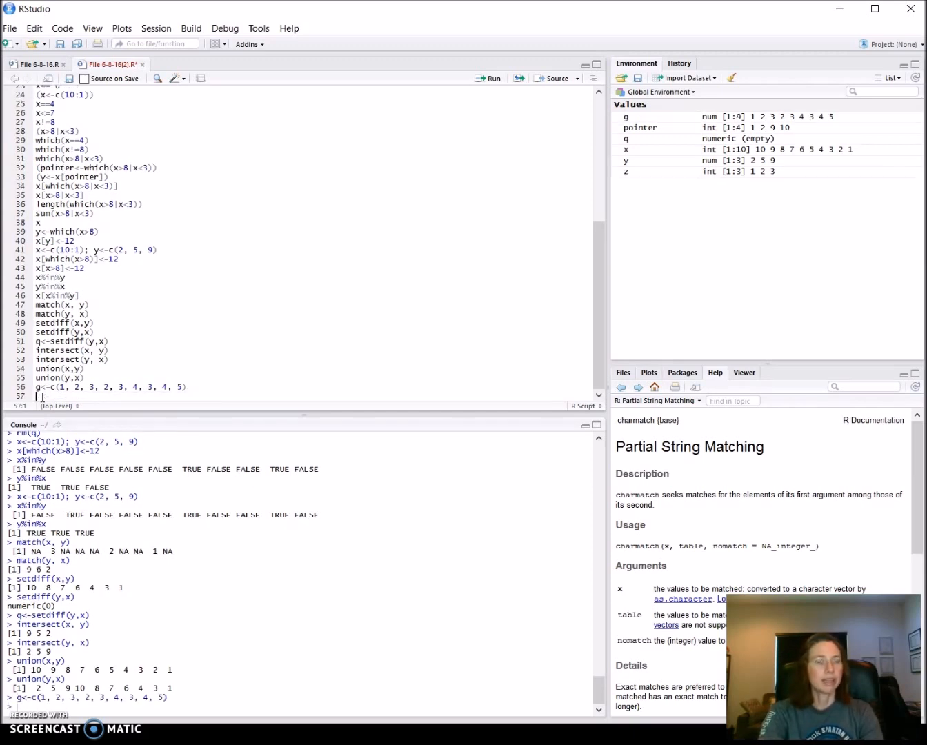
- Define vector h as c(2, 3, 1, 5, 2, 6, 3, 1, 2)
type("h<-c")
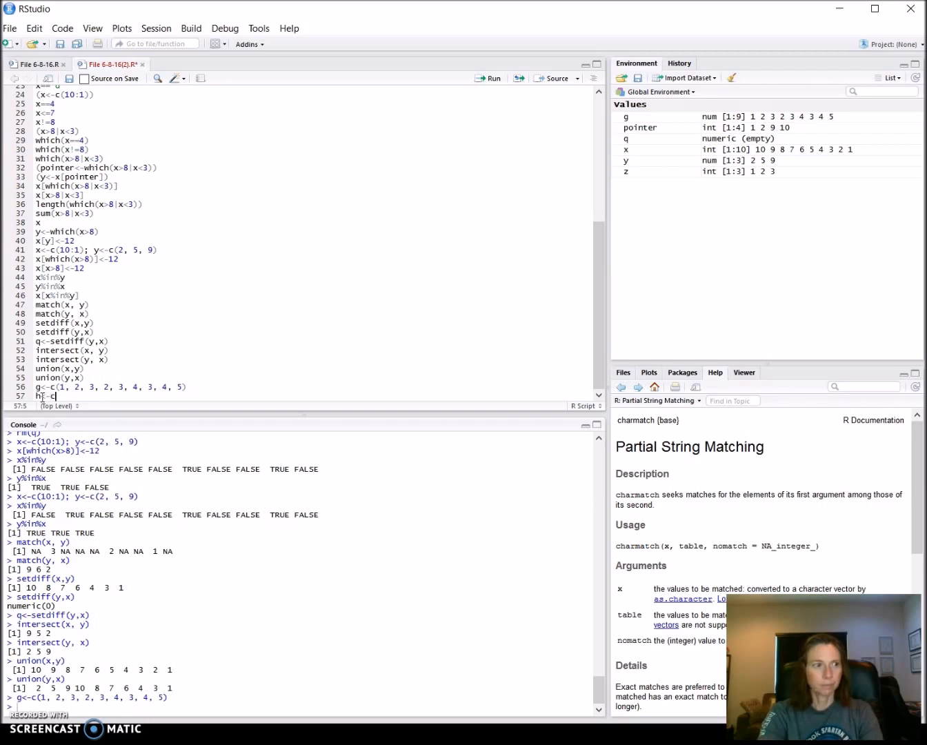
type("(2,")
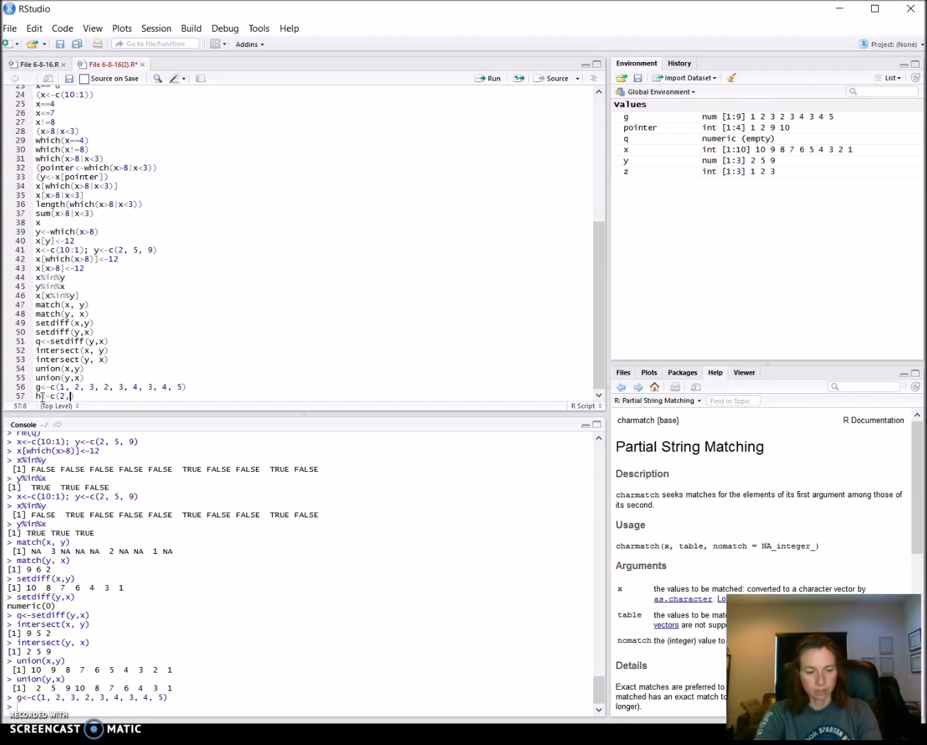
type("3, 1, 5, 2,")
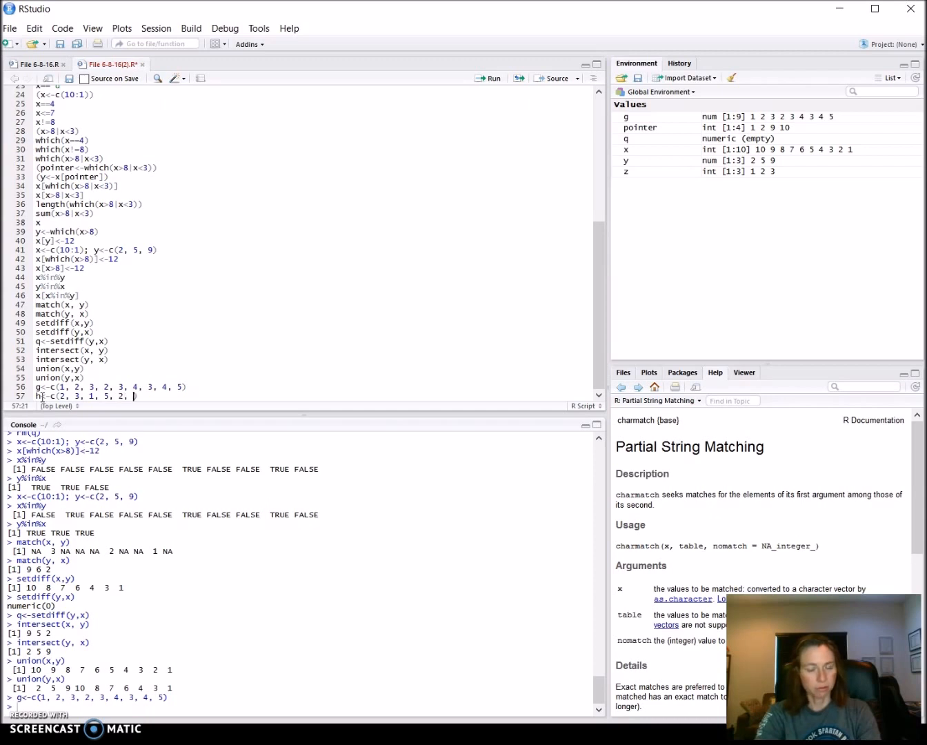
type("6, 3, 1, 2")
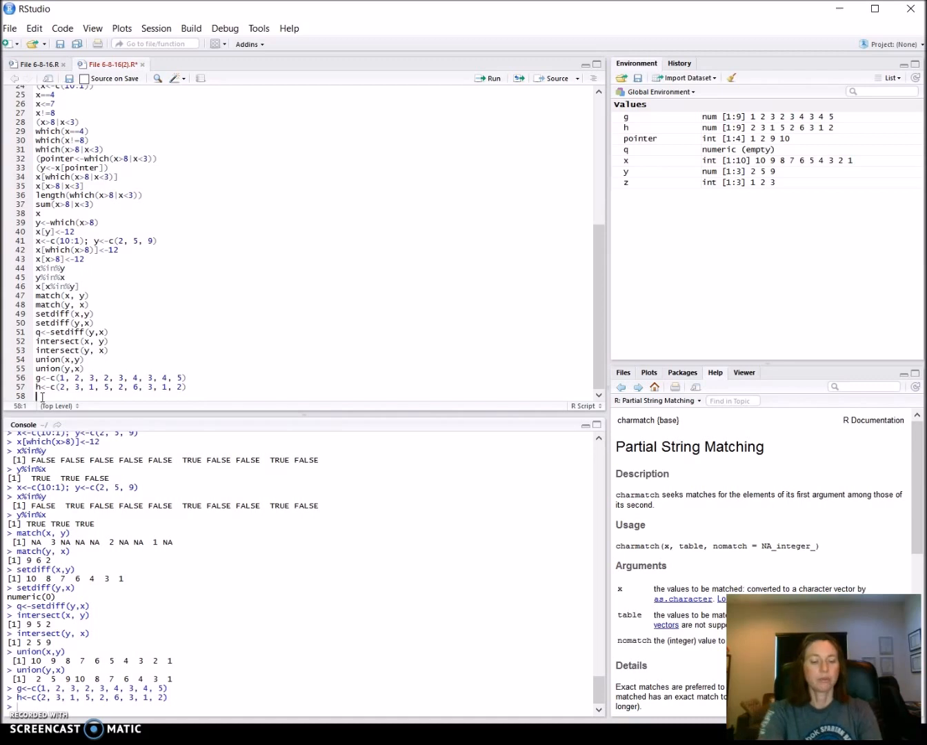
type("unique(g")
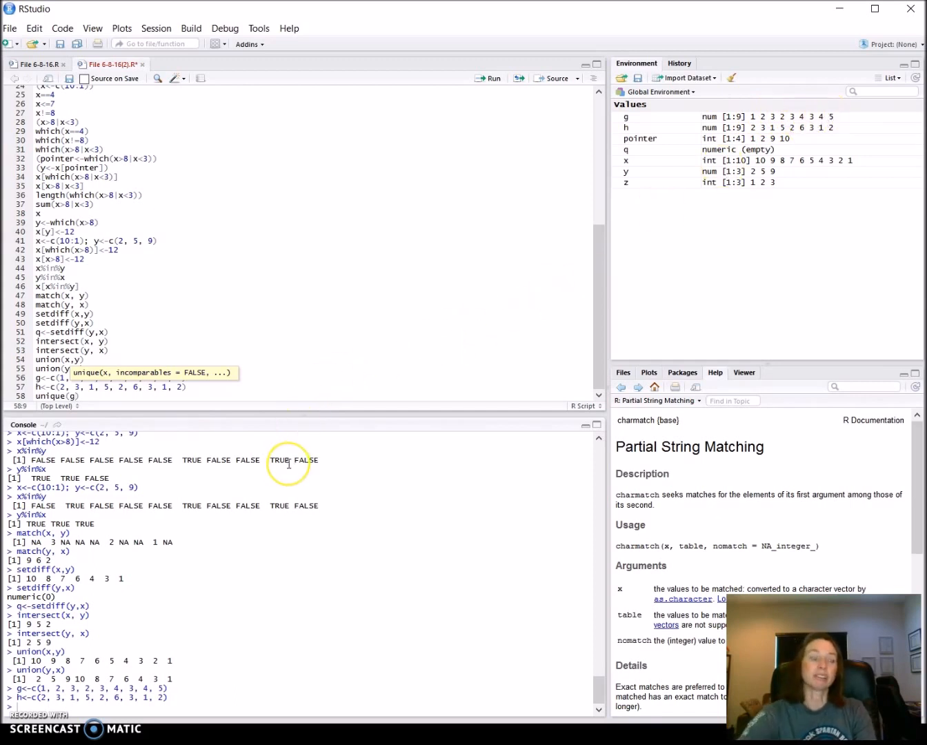
- Run unique(g) to get the distinct values 1 2 3 4 5
key("Enter")
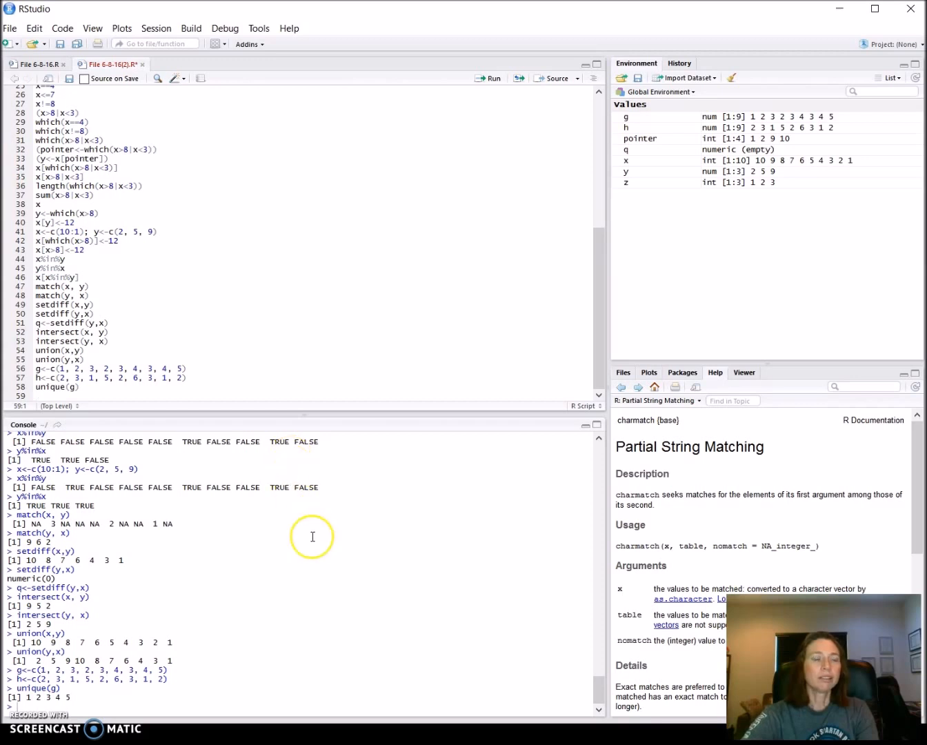
mouse_move(31, 707)
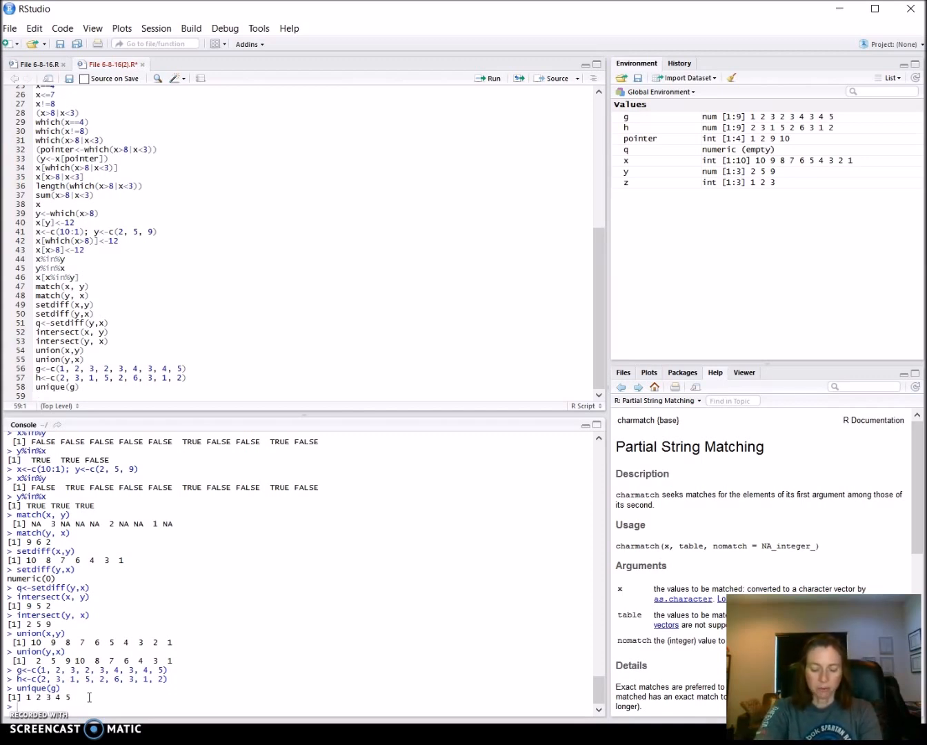
- Run table(g) for value counts, then table(g, h) for the cross-tabulation
type("table()")
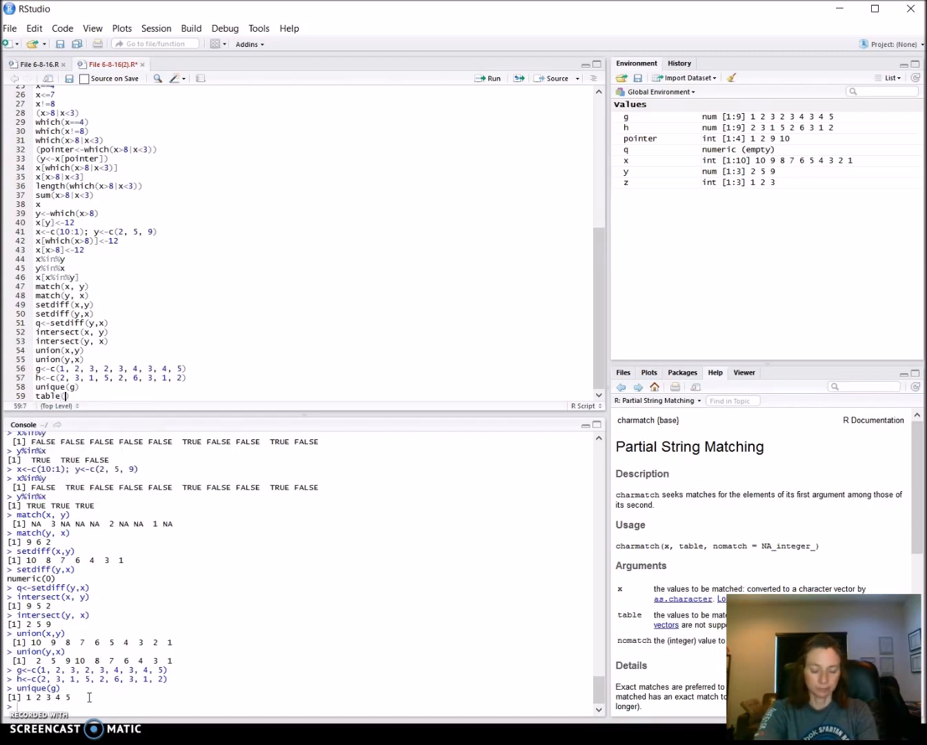
type("g")
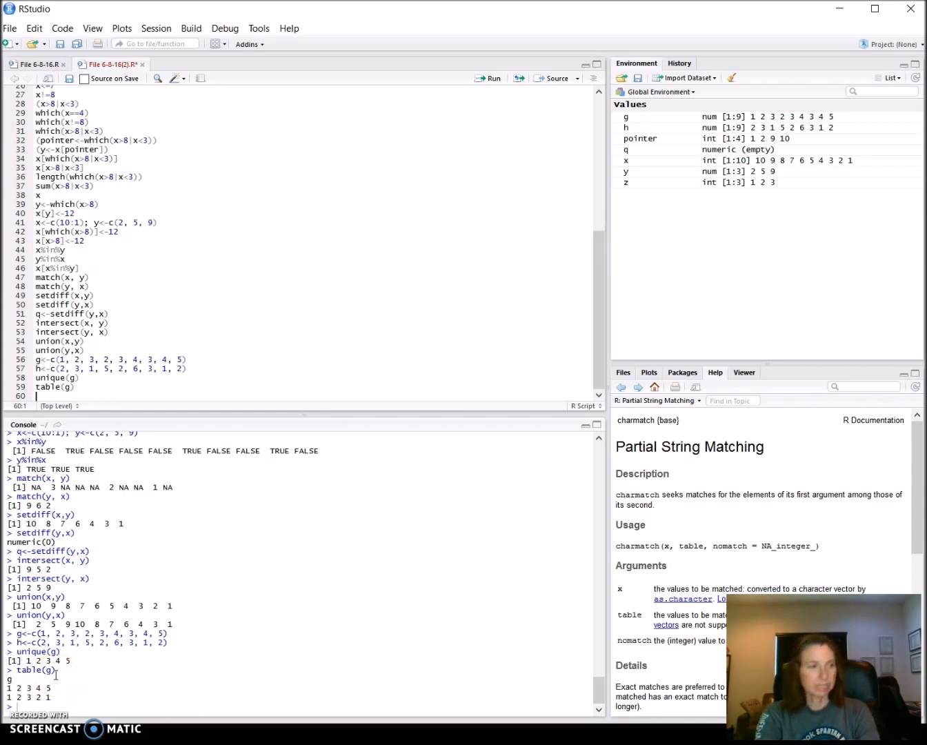
type("table(g, h")
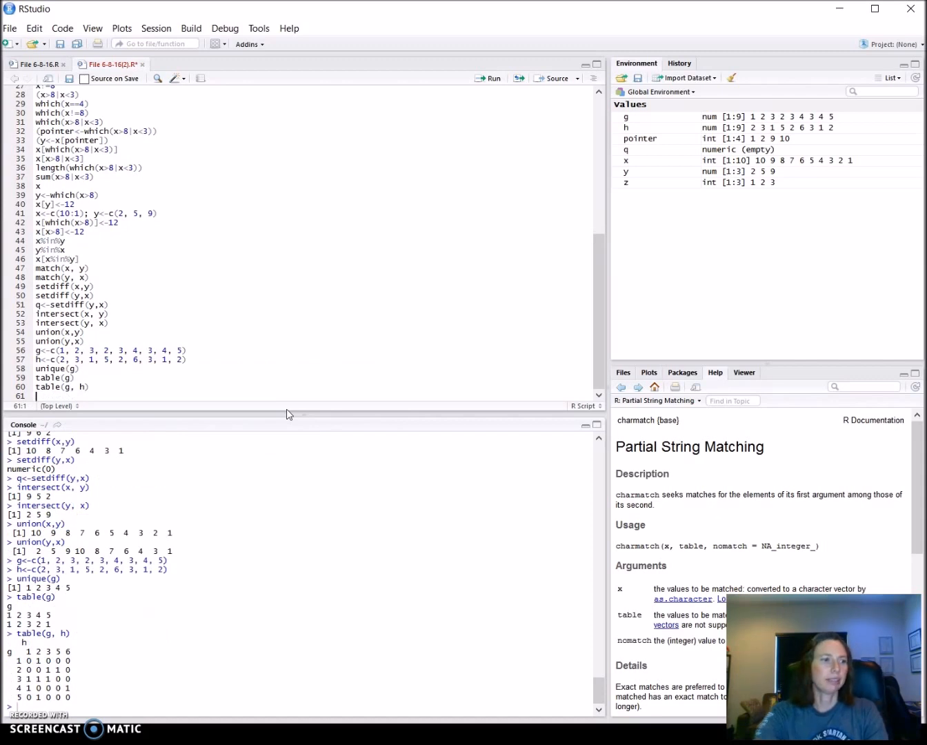
mouse_move(189, 666)
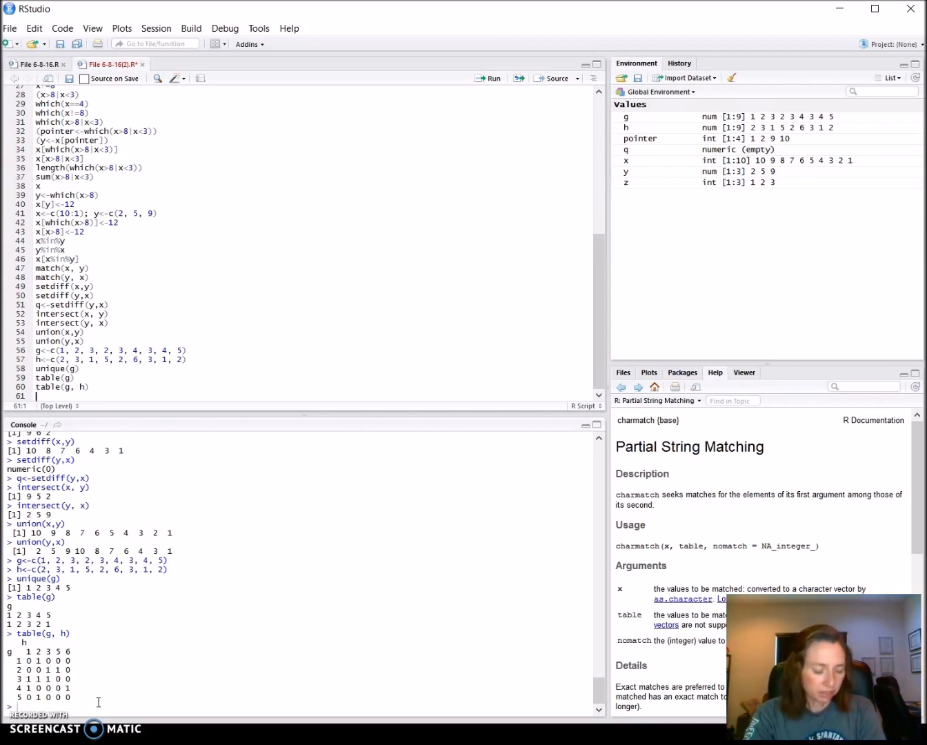
- Show the prop.table help page with ?prop.table
type("?")
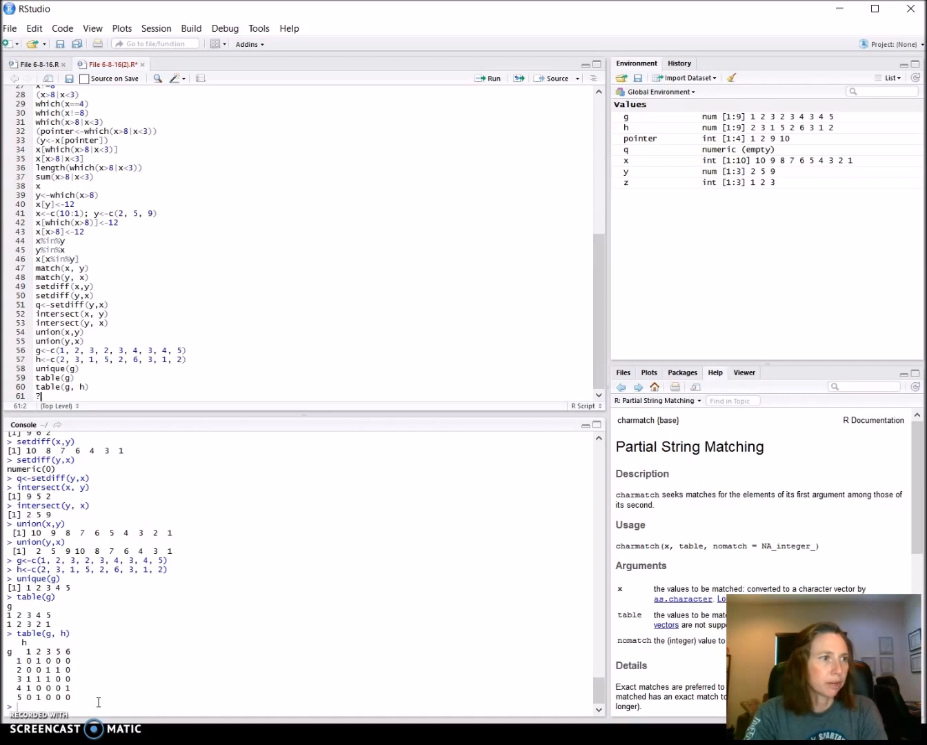
type("prop.table")
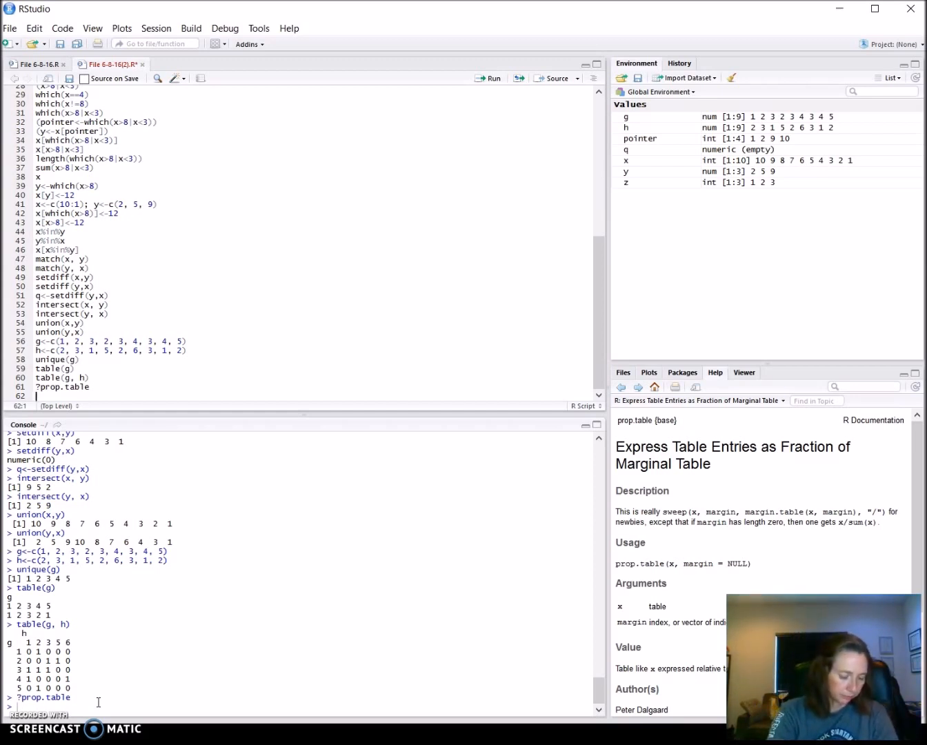
type("prop.table")
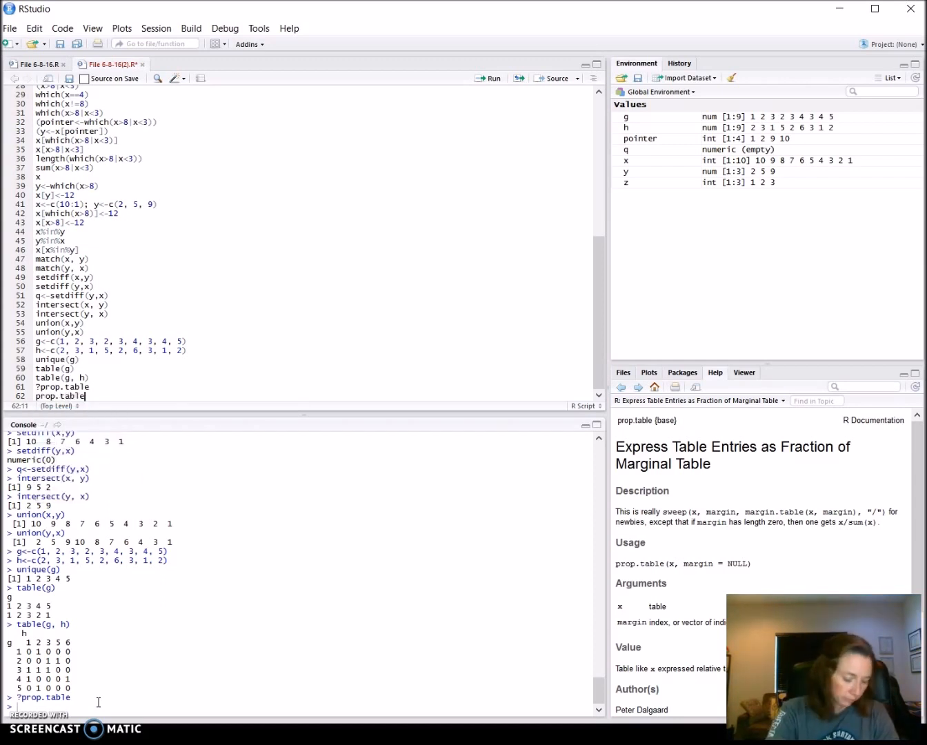
- Run prop.table(table(g, h)) to show each cell as a fraction like 0.1111111
type("()")
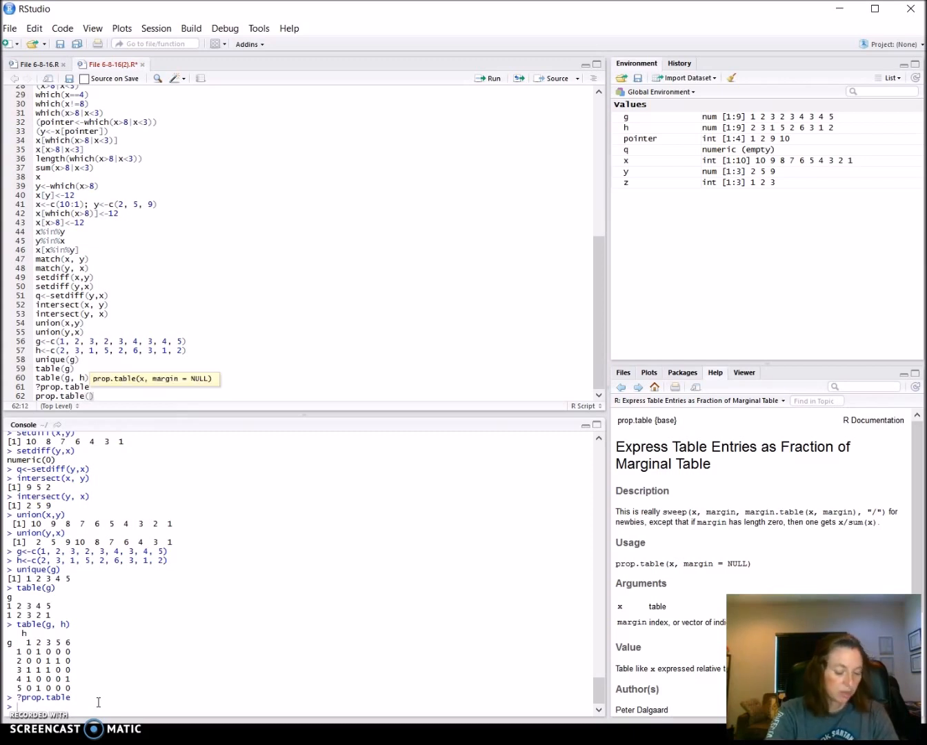
type("table")
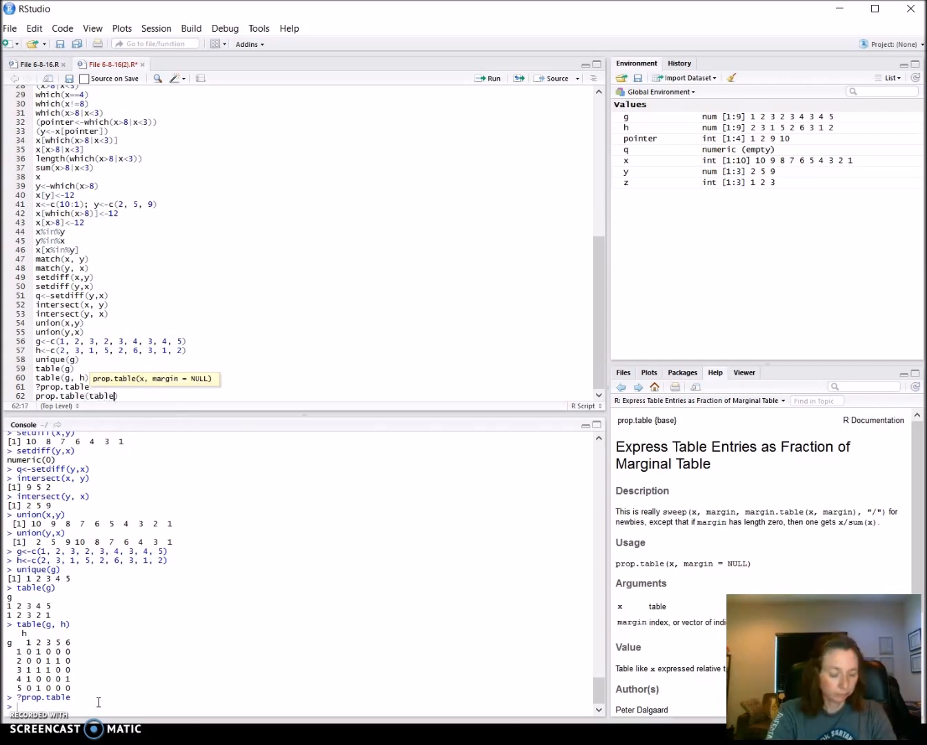
type("(g, h)")
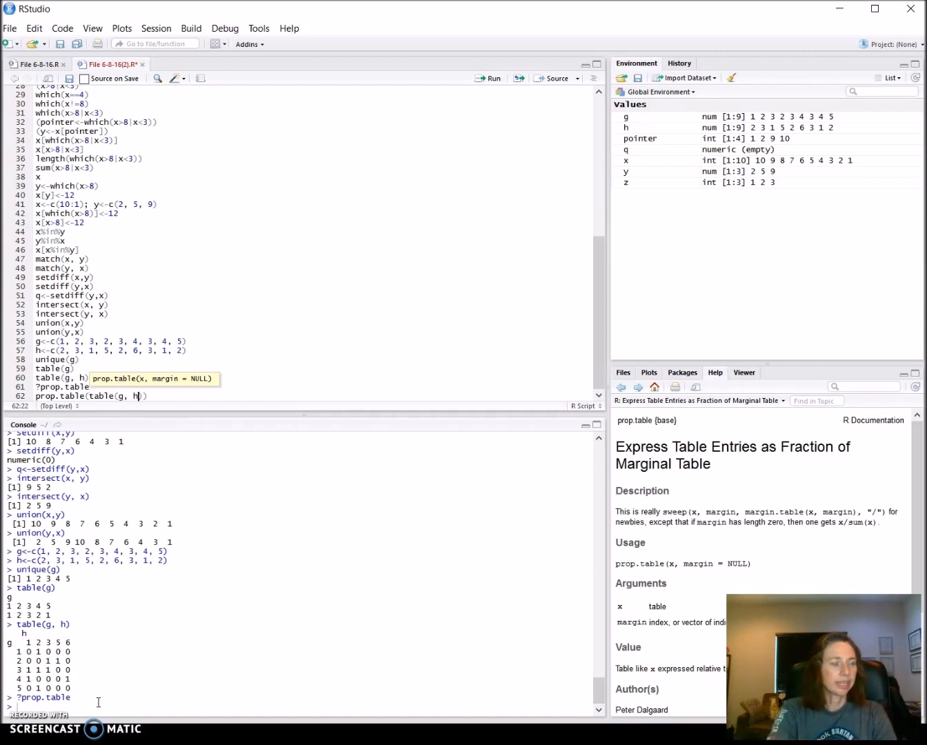
key("Return")
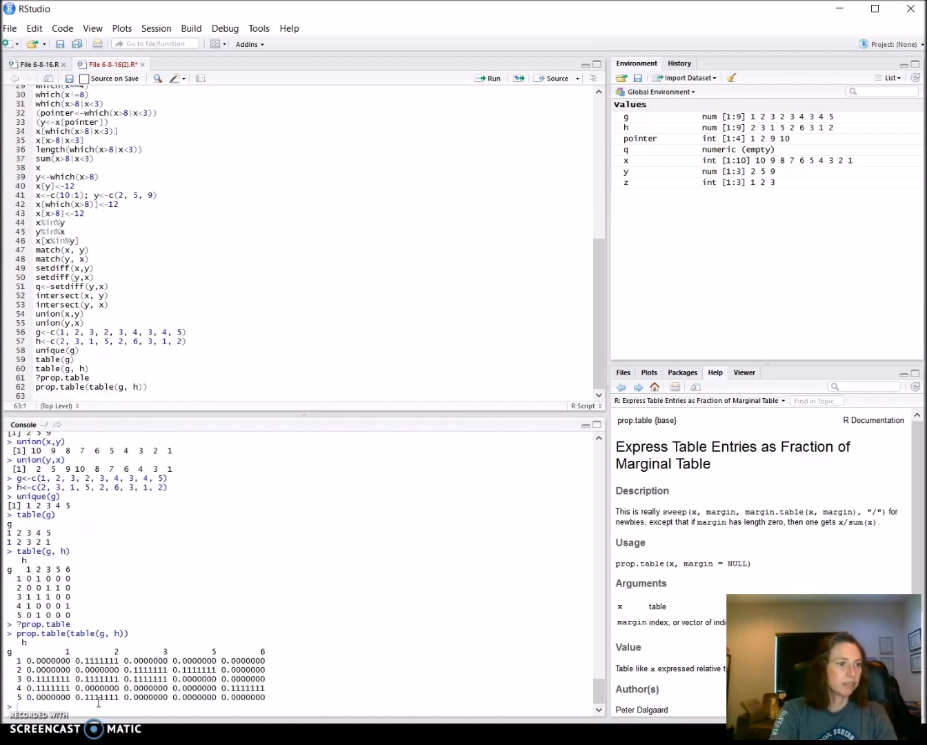